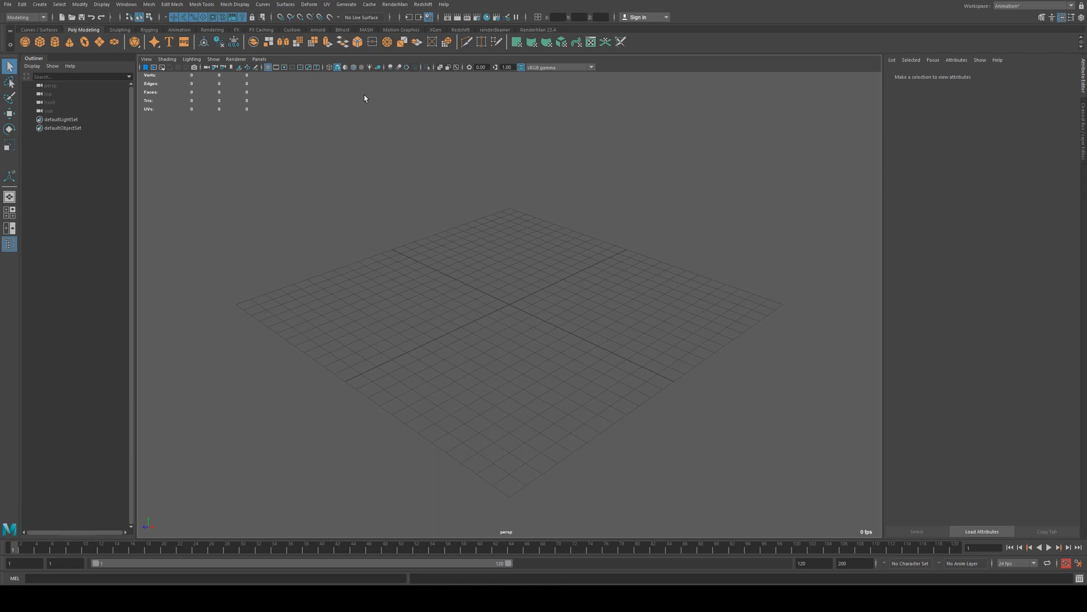
mouse_move(365, 137)
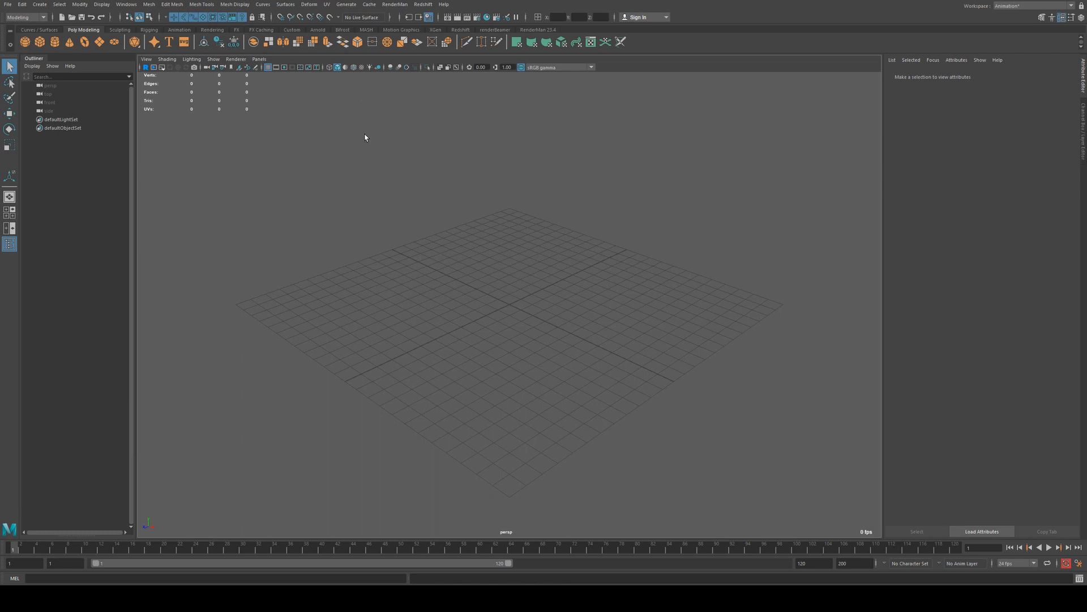
mouse_move(245, 90)
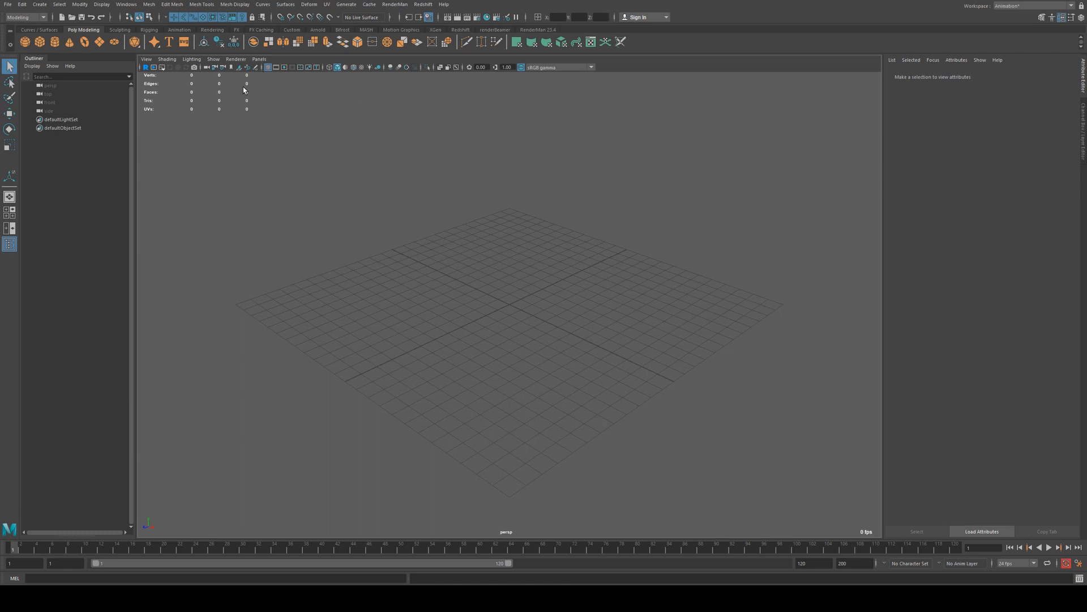
mouse_move(367, 269)
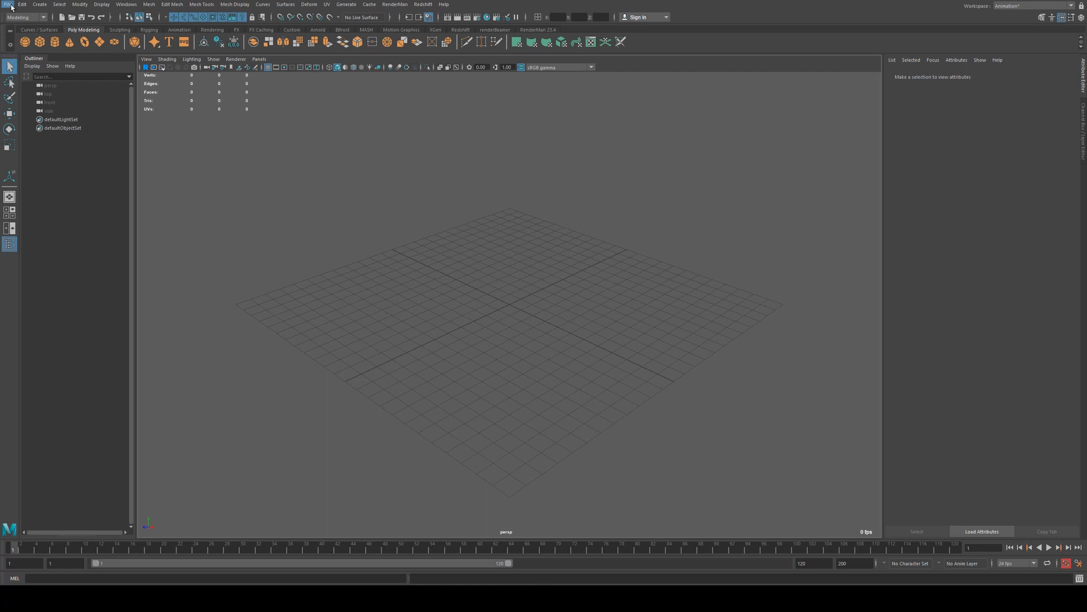
mouse_move(869, 299)
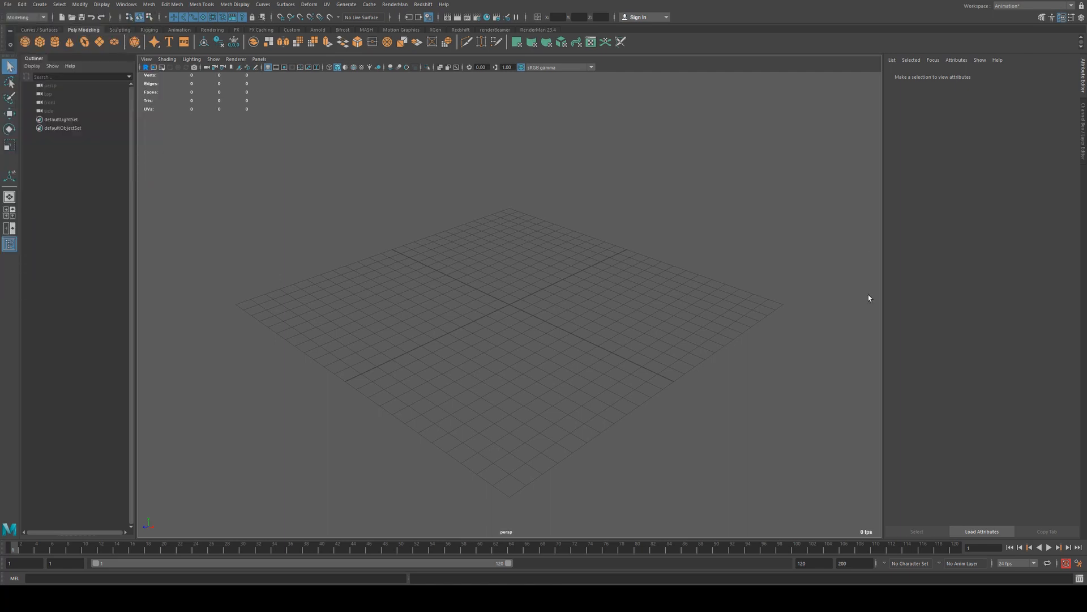
mouse_move(602, 296)
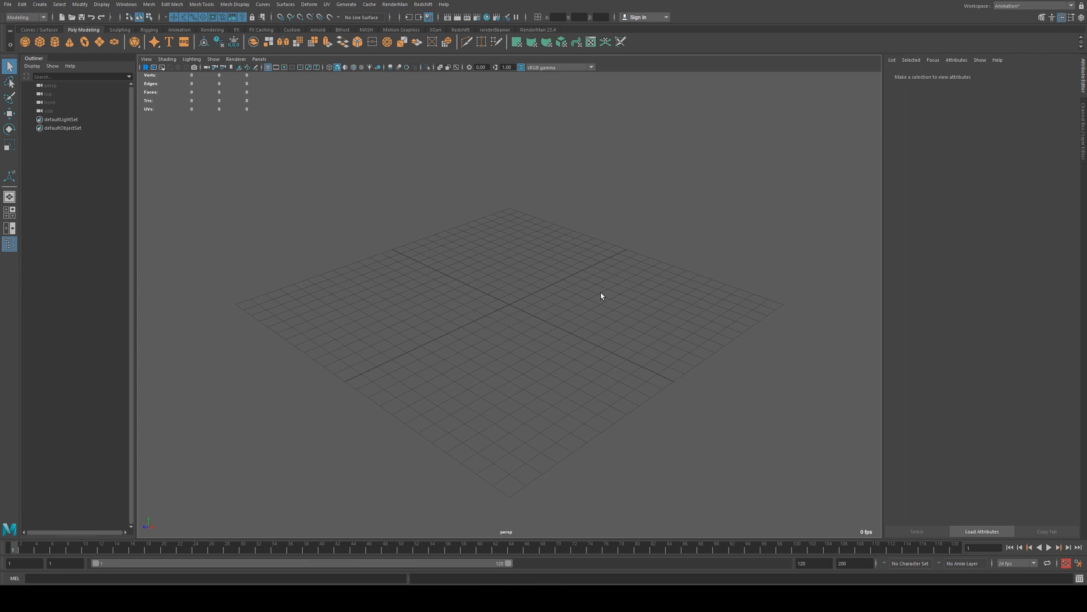
mouse_move(247, 259)
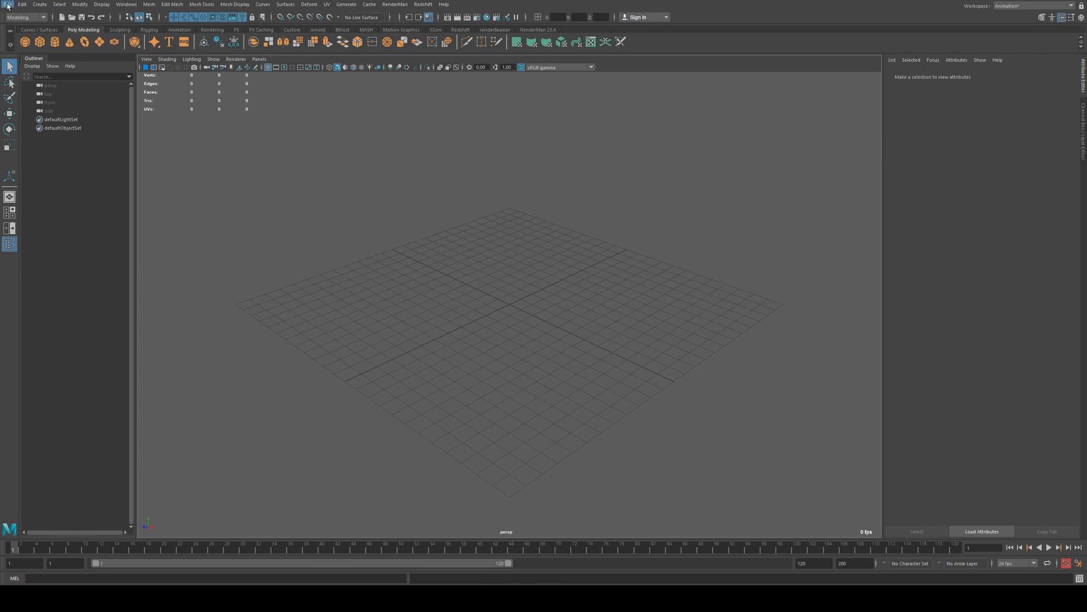
- Import drumkit_kick.wav and make it the Time Slider's active sound
click(7, 4)
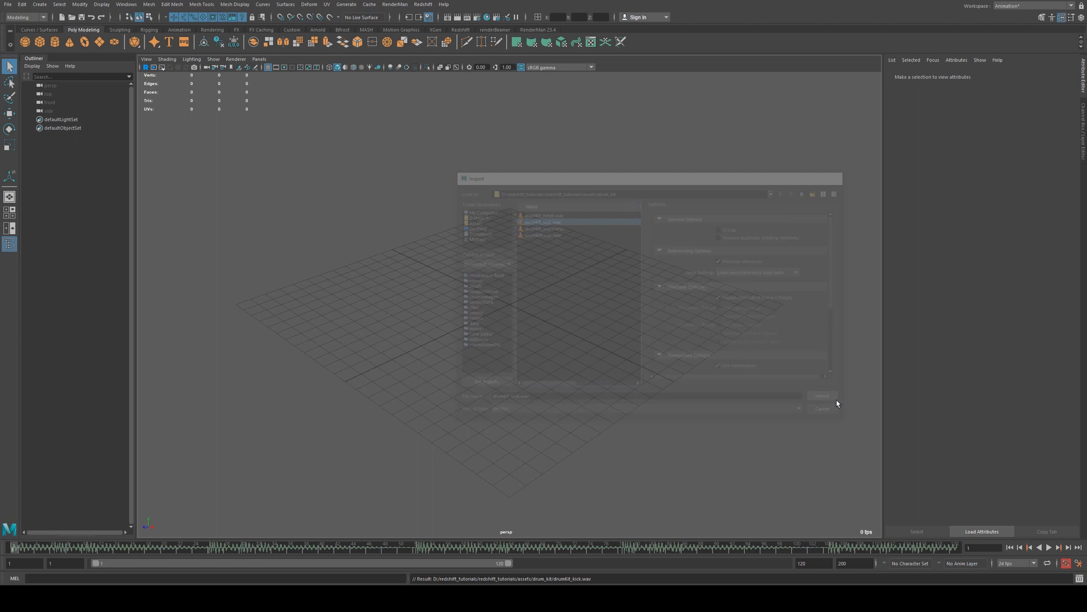
click(822, 396)
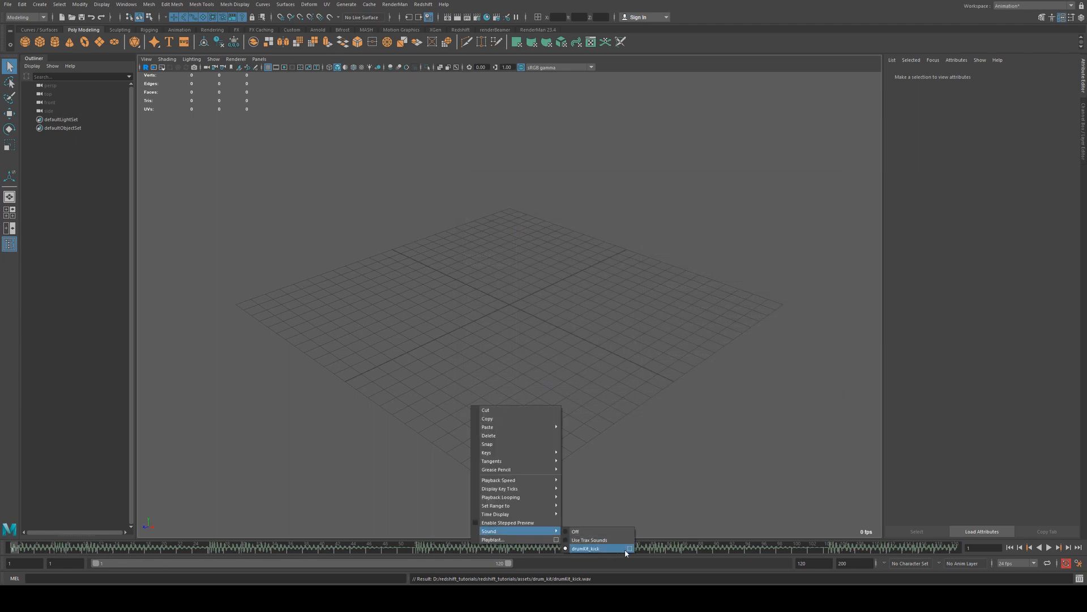
click(584, 548)
text(53)
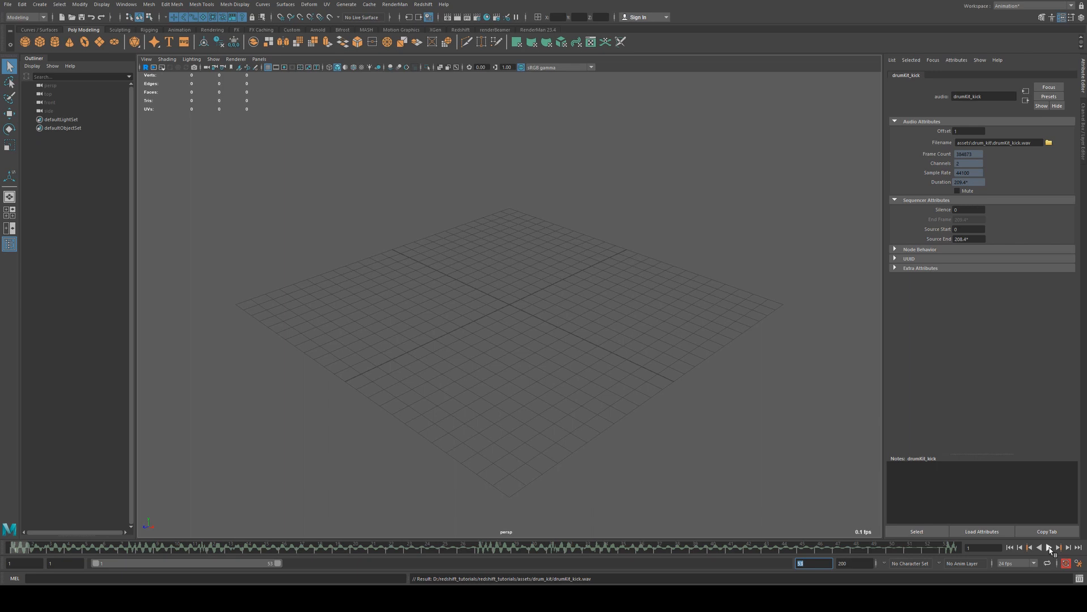
- Run a test playback of the timeline to hear the kick track, then stop it
click(1048, 548)
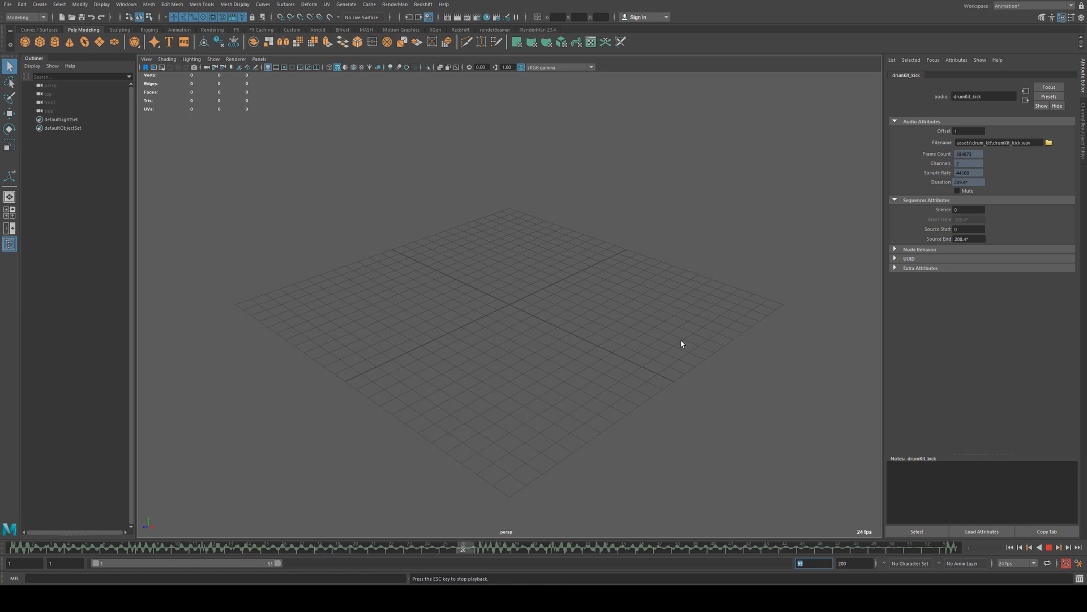
mouse_move(482, 423)
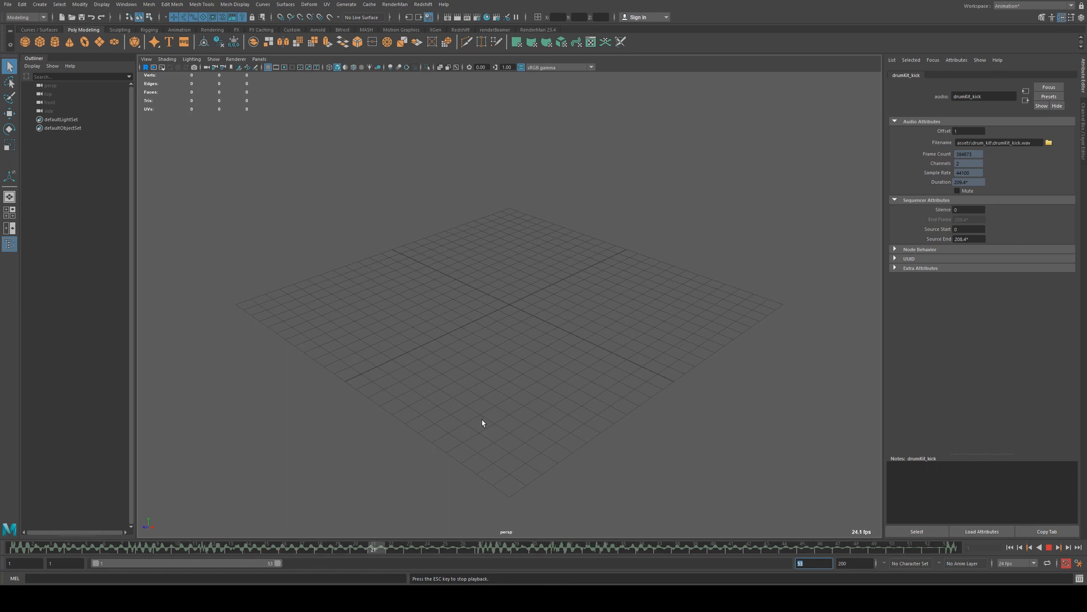
click(1049, 547)
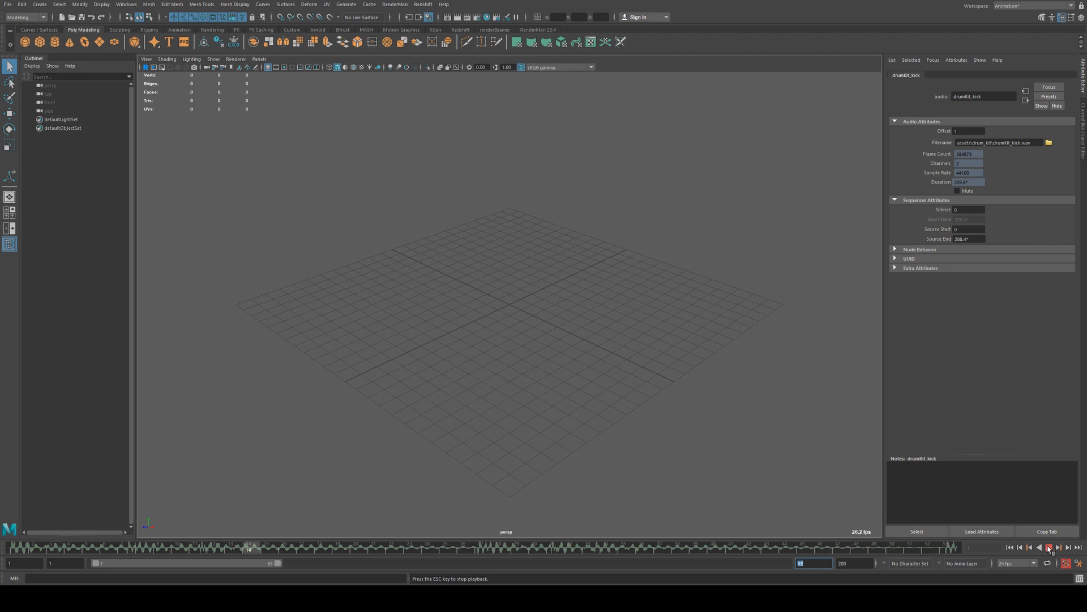
click(1048, 547)
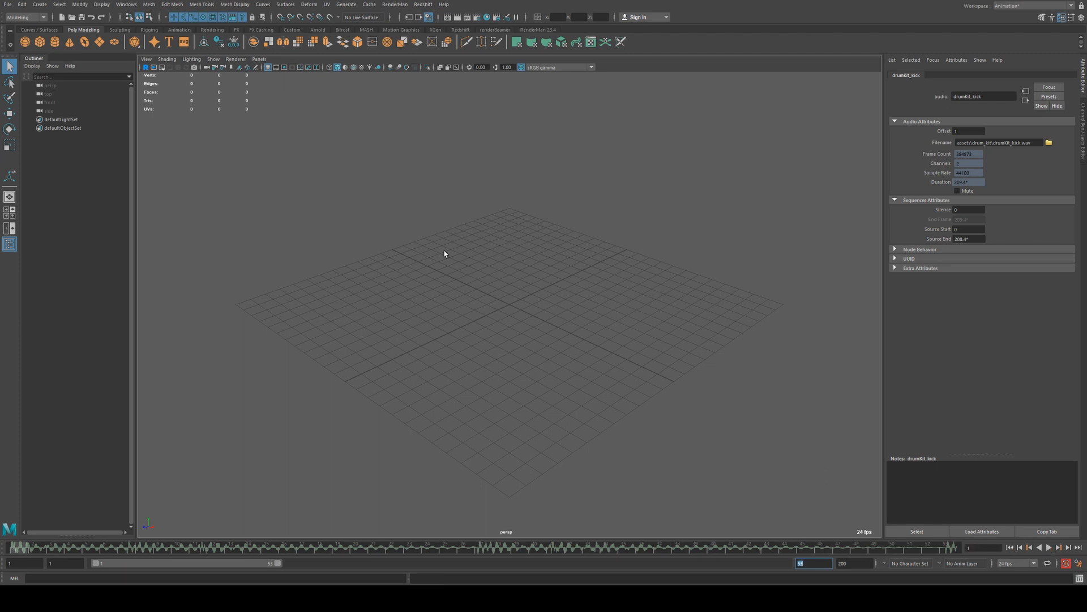
mouse_move(475, 322)
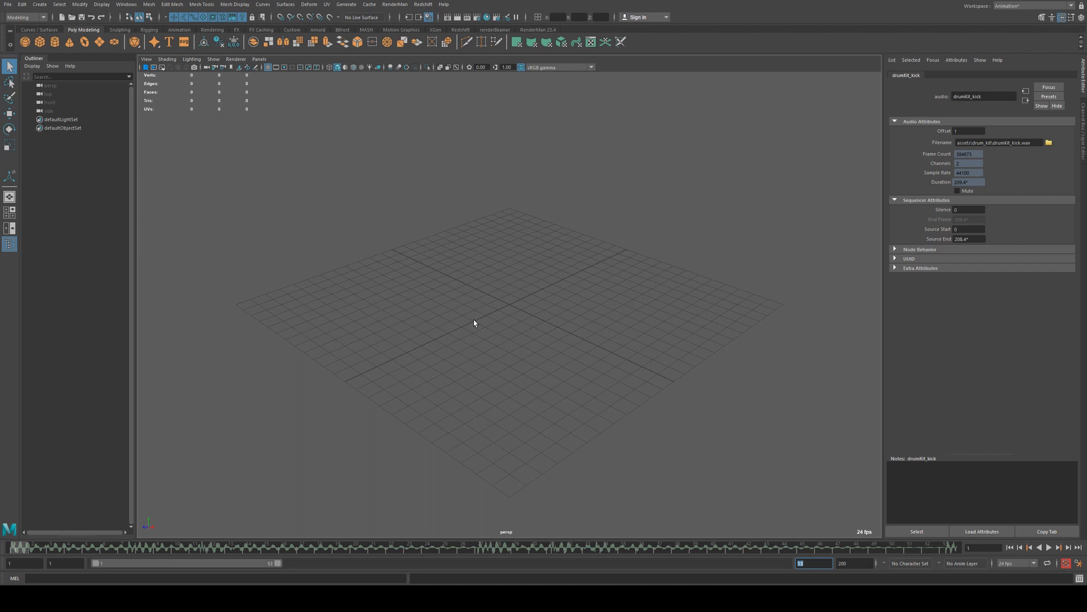
mouse_move(495, 394)
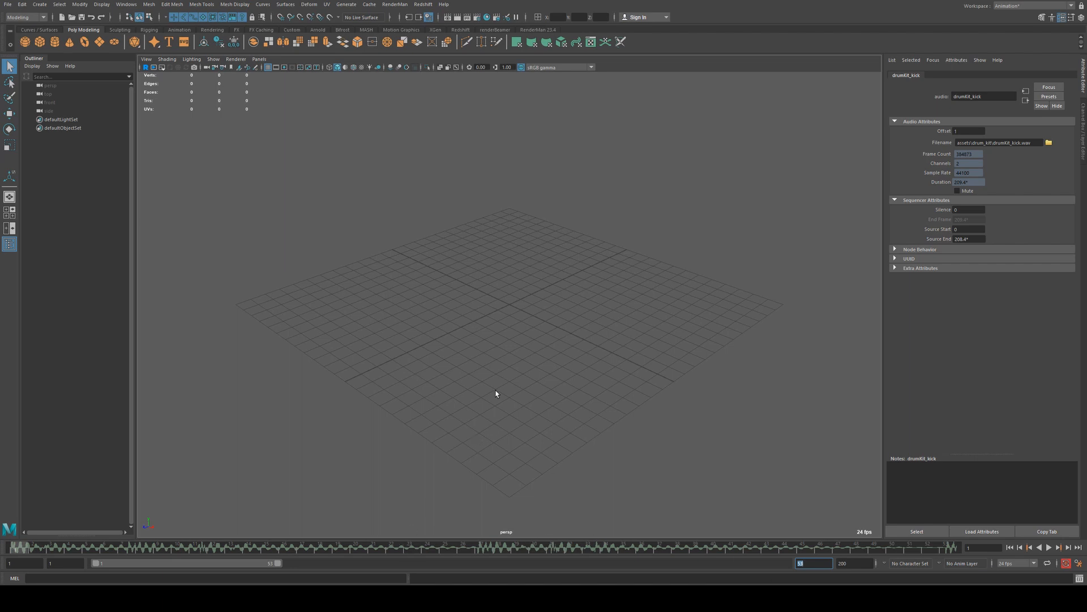
mouse_move(381, 254)
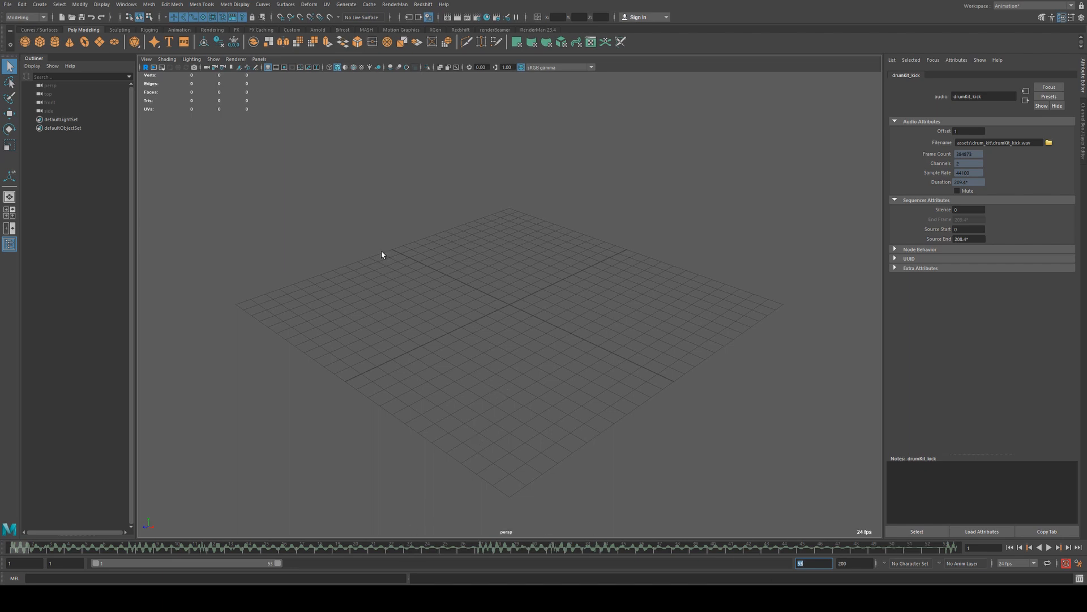
mouse_move(345, 103)
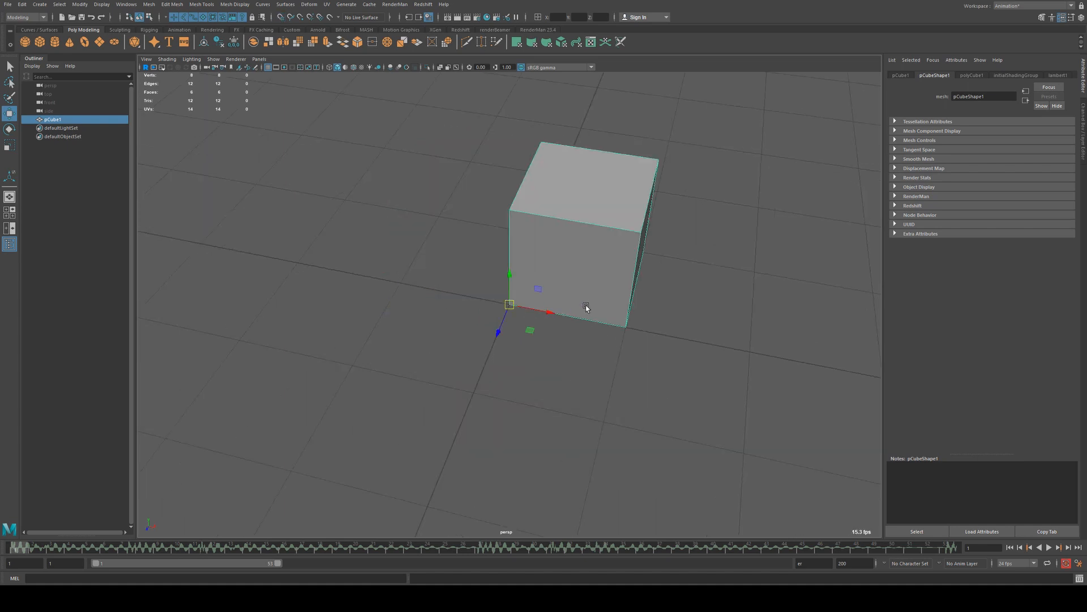
- Nudge the new polygon cube so it stands on the grid
drag(587, 309, 586, 321)
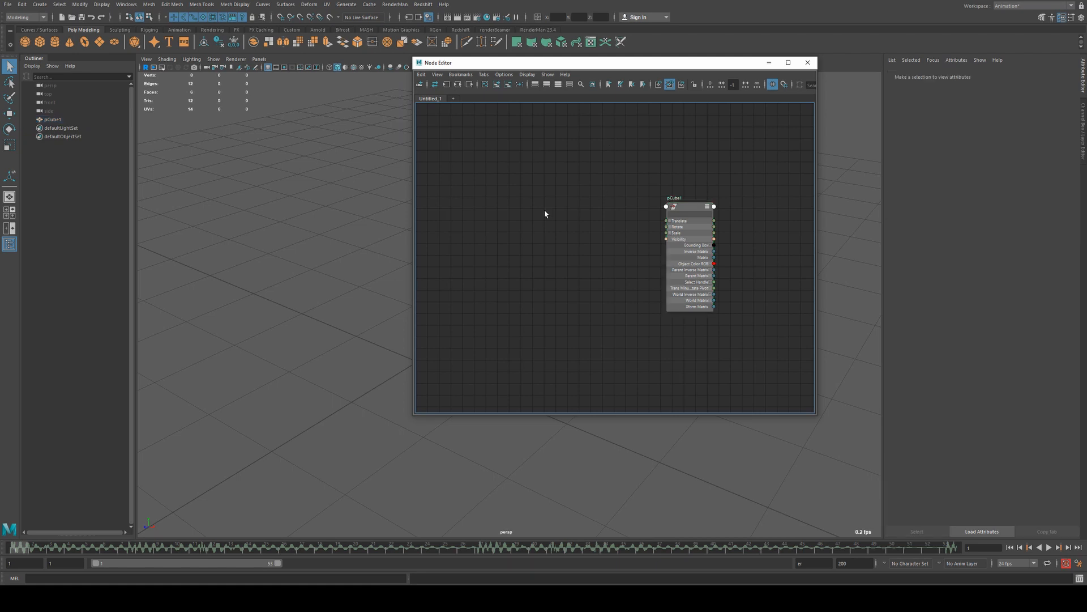
- Add a MASH_Audio node beside the cube's node and rename it MASH_kick
text(mash)
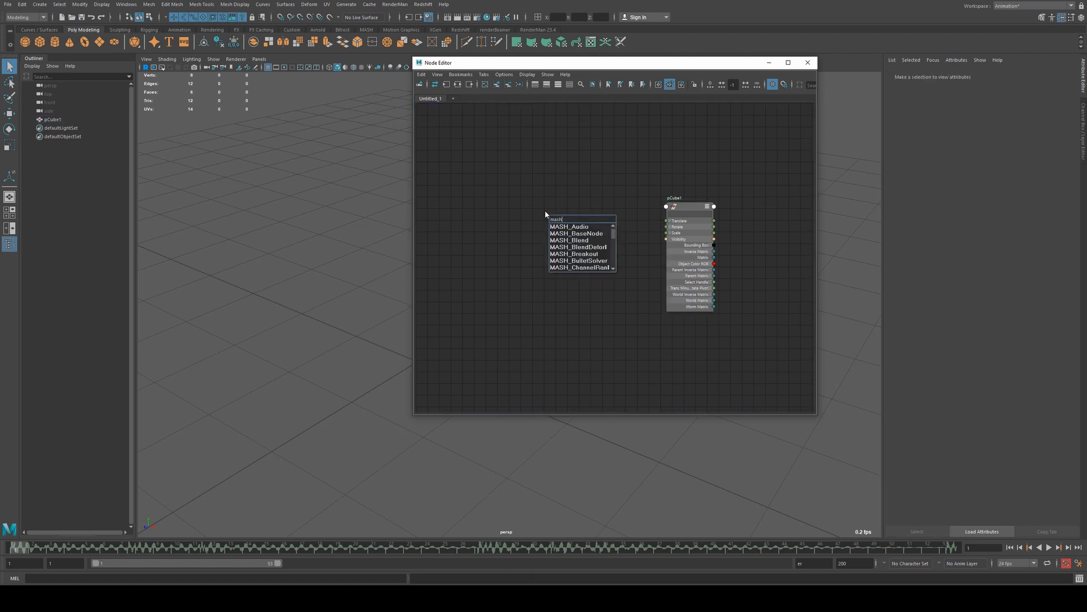
click(568, 226)
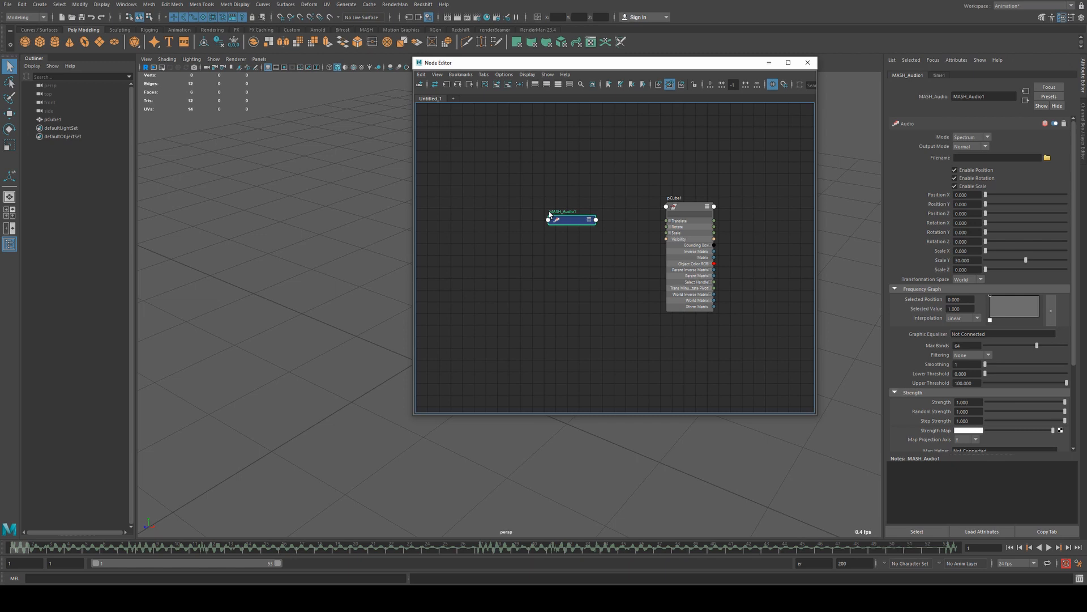
double_click(563, 210)
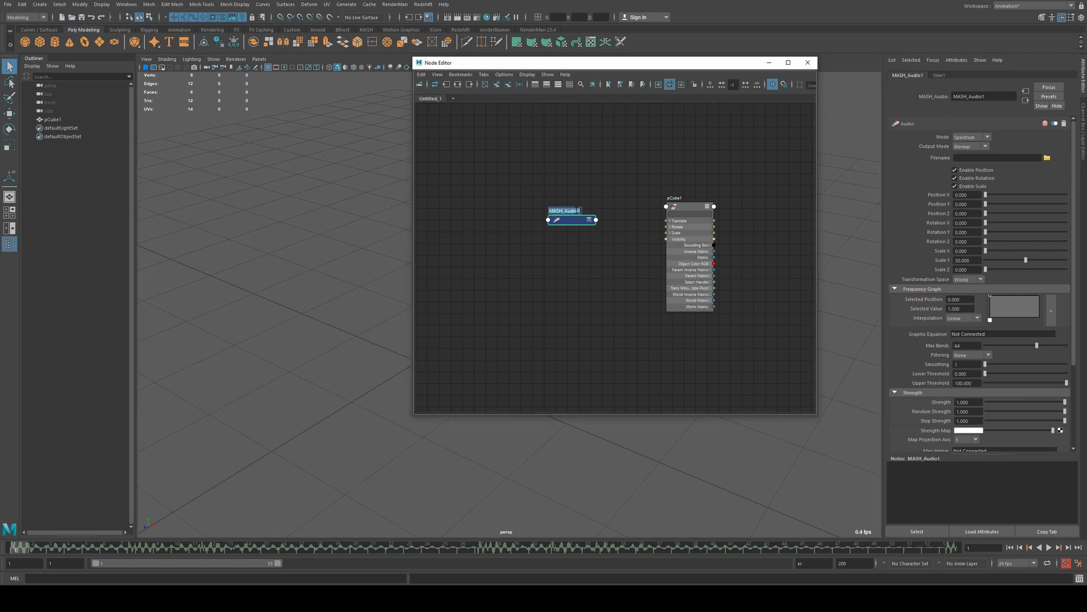
text(MASH_kick)
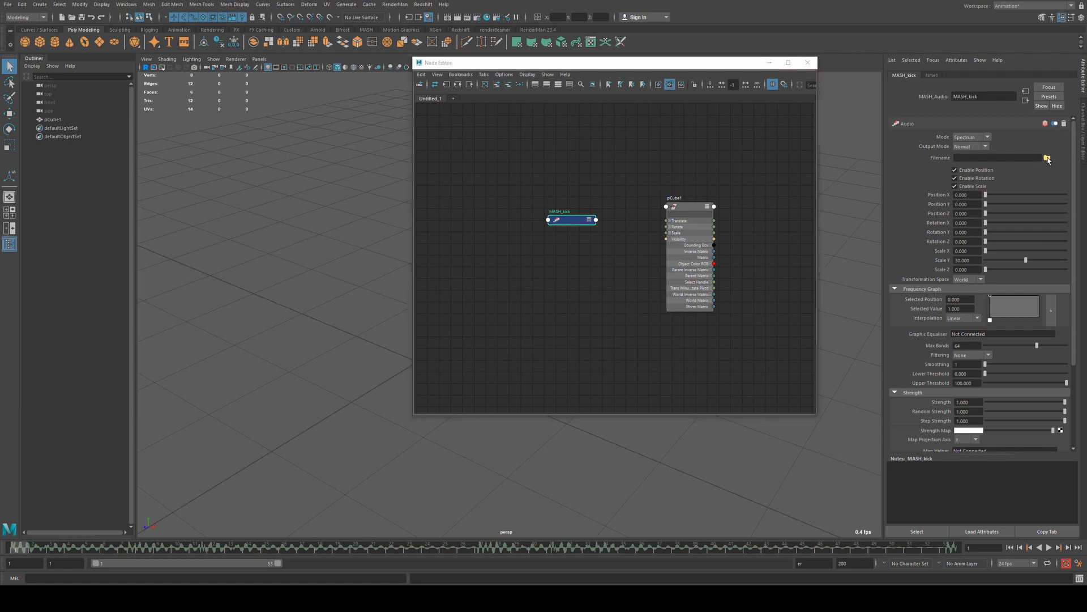
- Load drumkit_kick.wav as MASH_kick's Filename
click(1047, 157)
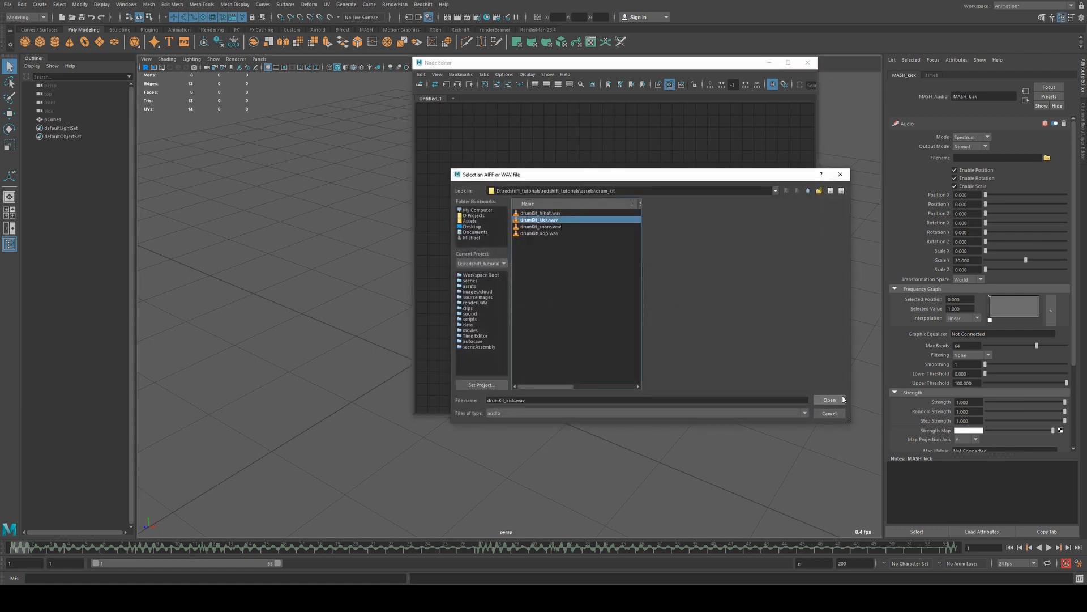
click(828, 399)
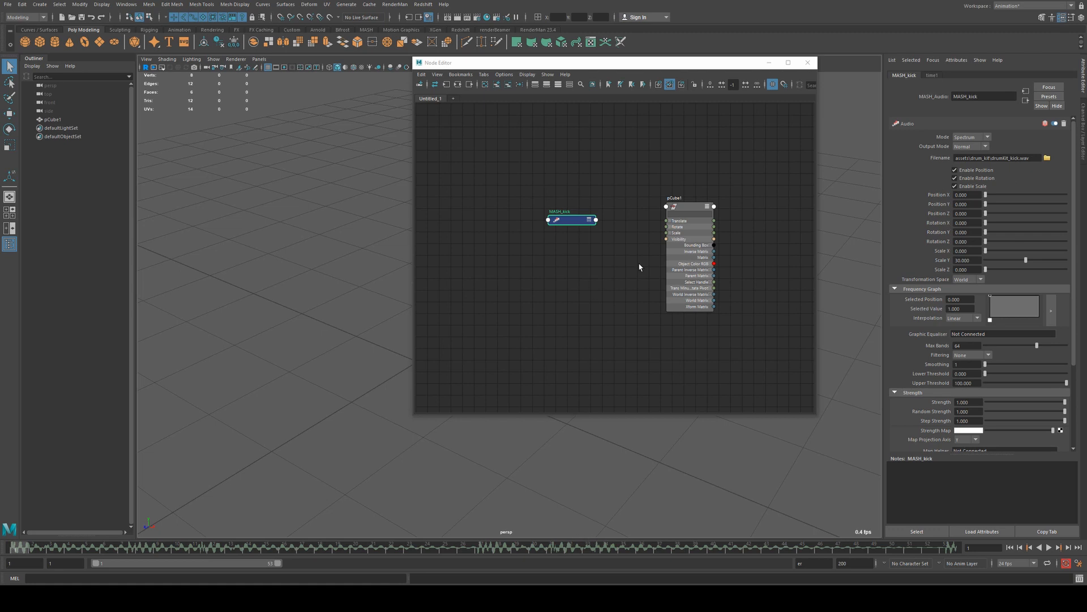
mouse_move(942, 238)
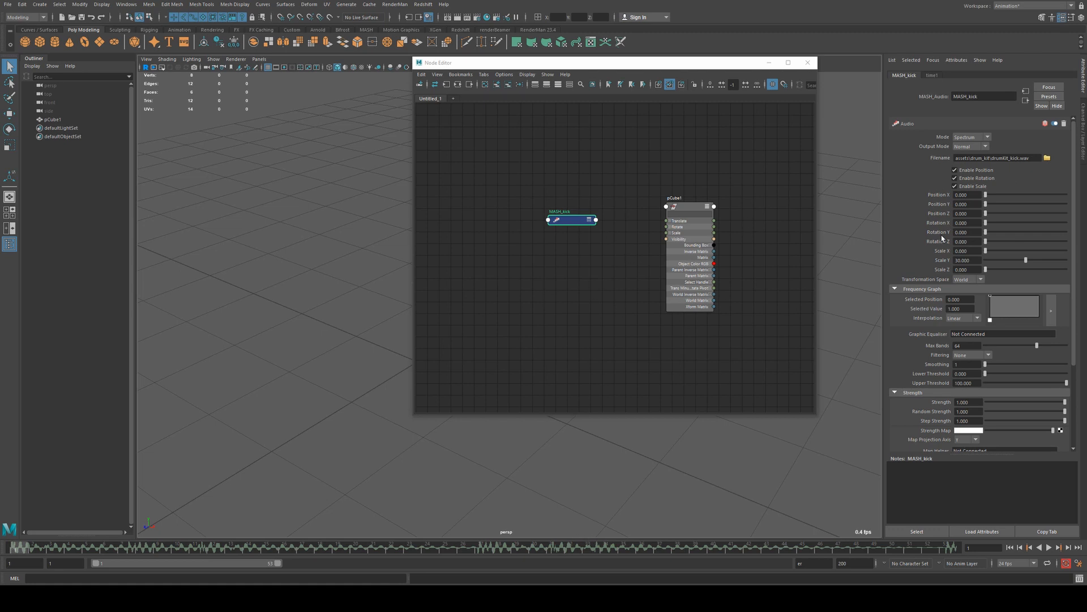
scroll(down, 3)
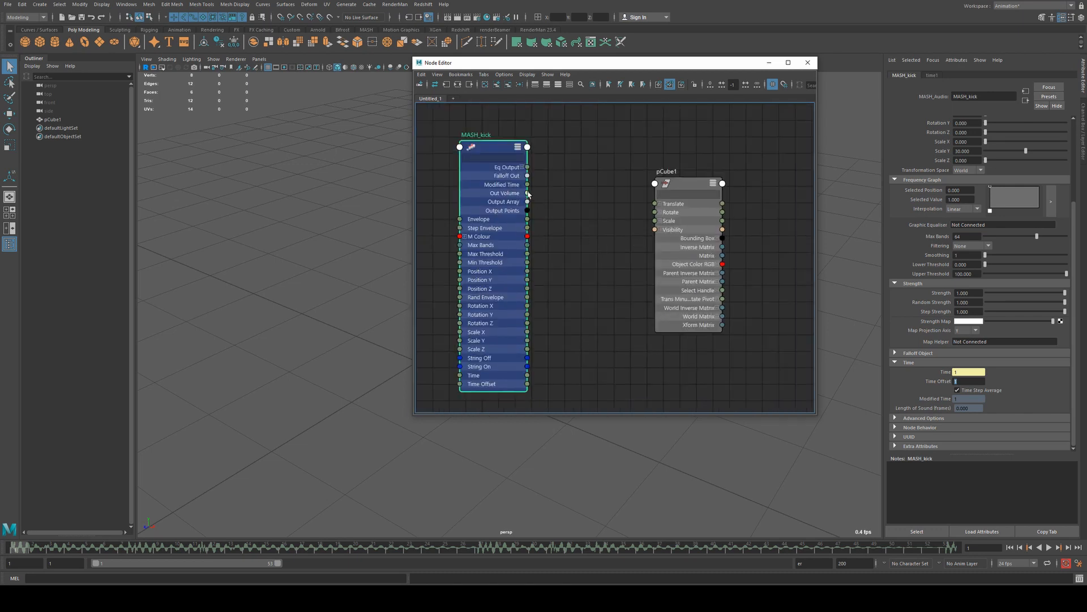
- Expand pCube1's Scale and connect MASH_kick Out Volume to Scale Y
click(655, 220)
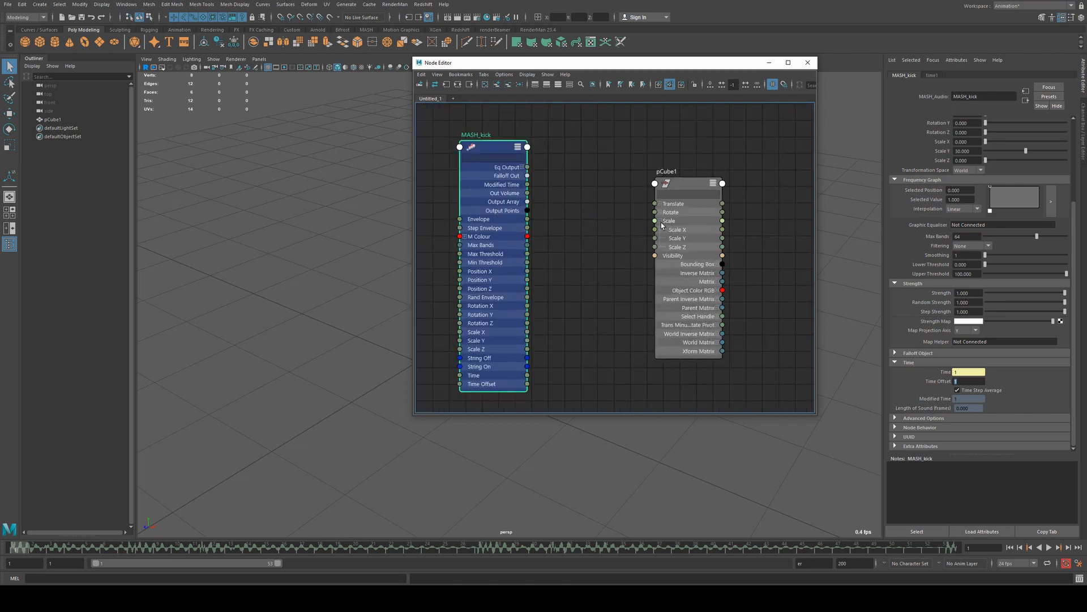
drag(527, 202, 654, 229)
text(mult)
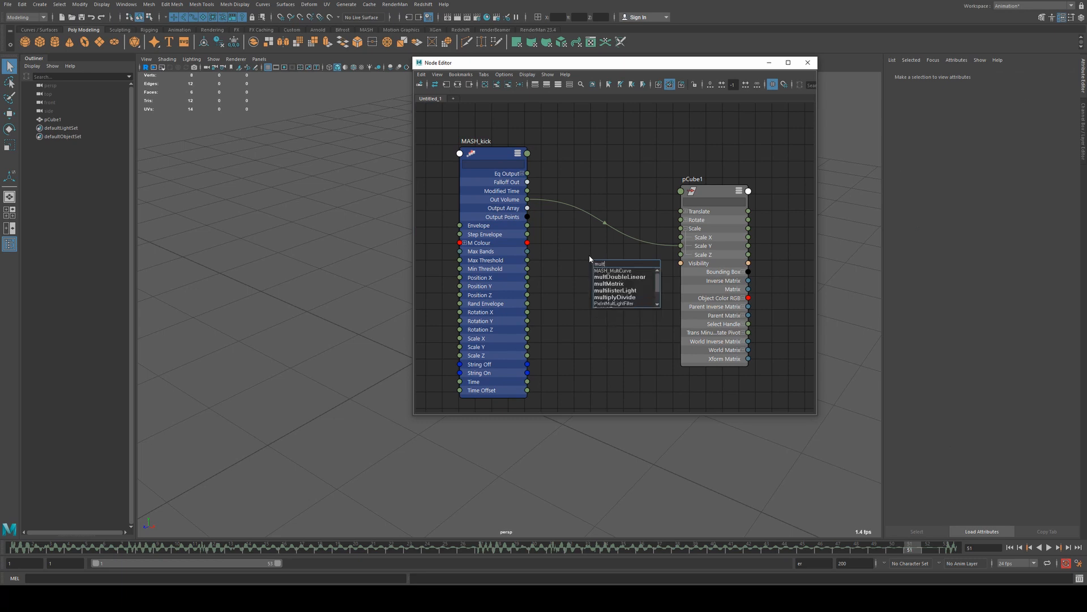
- Add a multDoubleLinear node and feed MASH_kick Out Volume into its Input 1
click(621, 276)
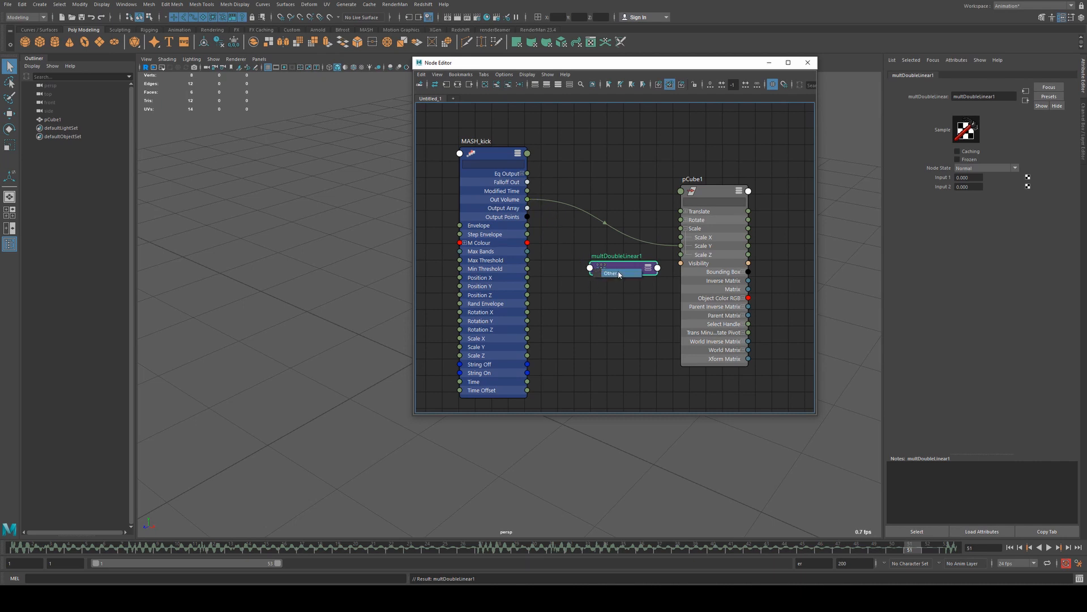
drag(527, 198, 589, 268)
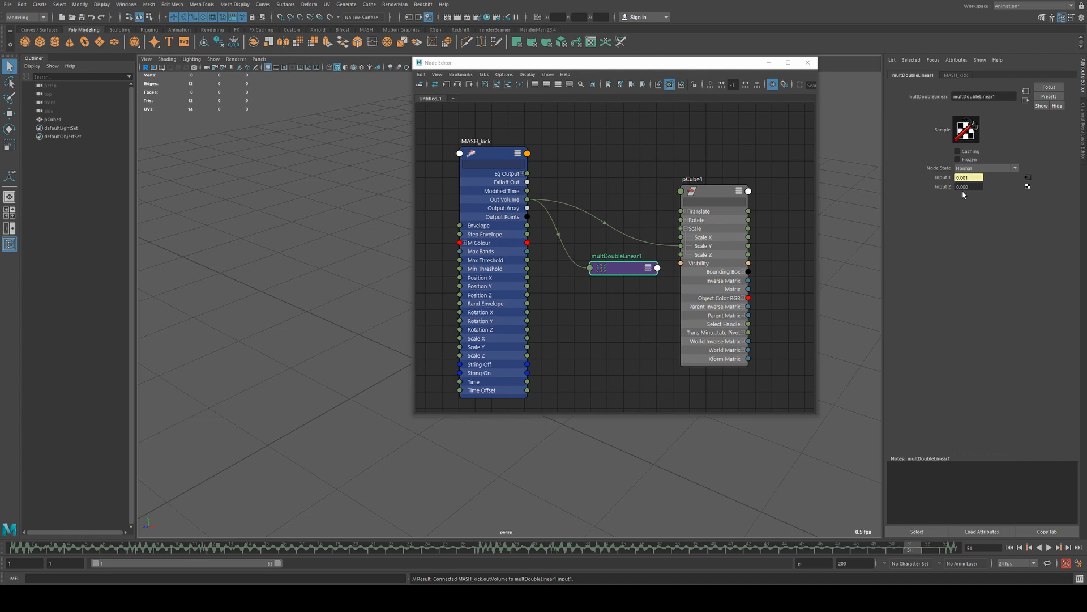
drag(623, 268, 615, 266)
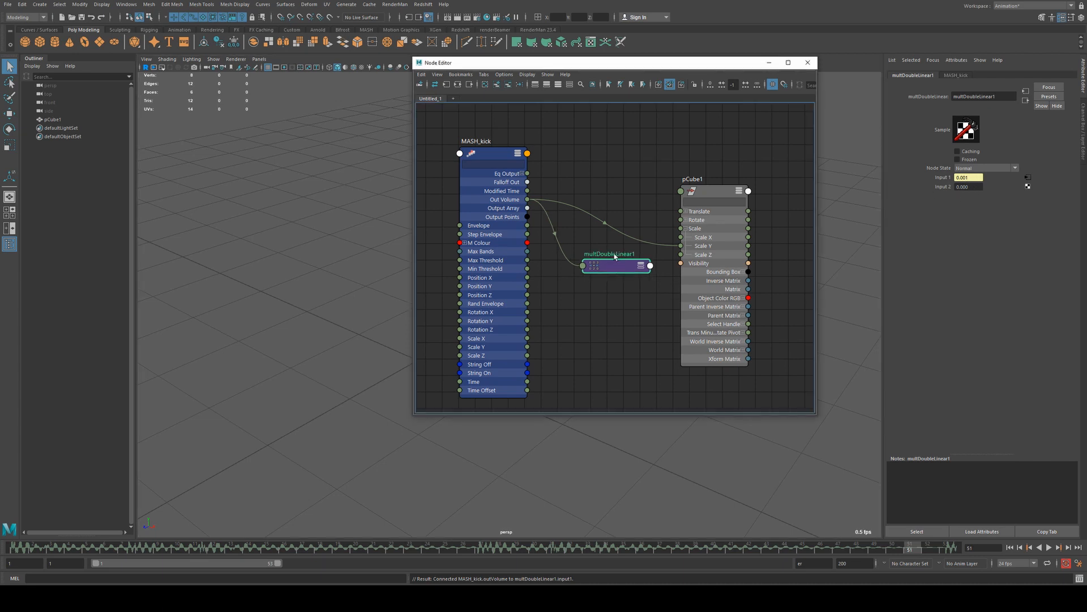
- Connect multDoubleLinear1's Output into pCube1 Scale Y
click(374, 179)
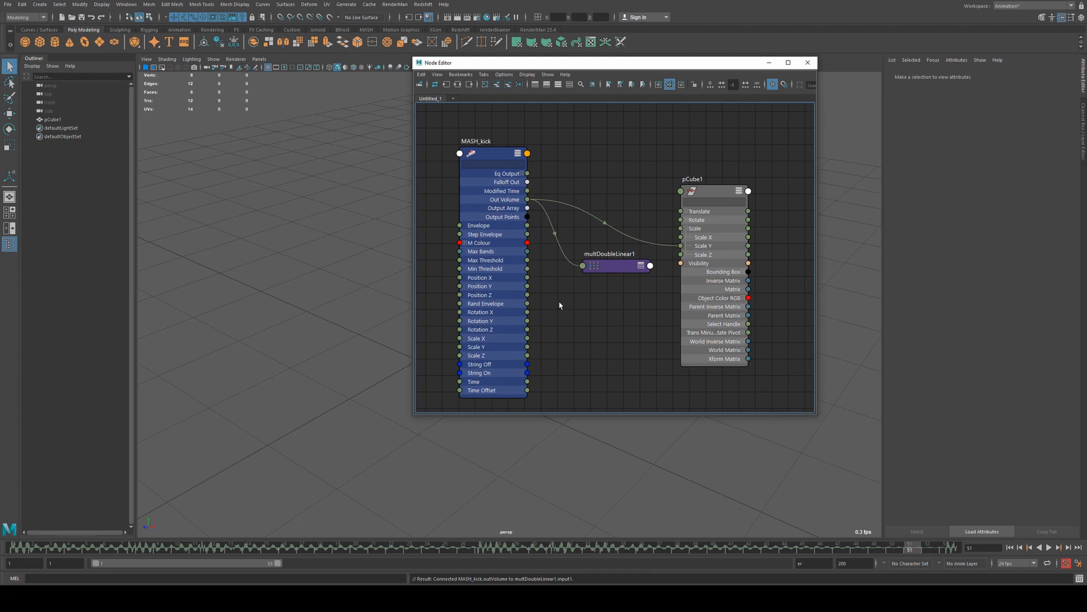
click(609, 253)
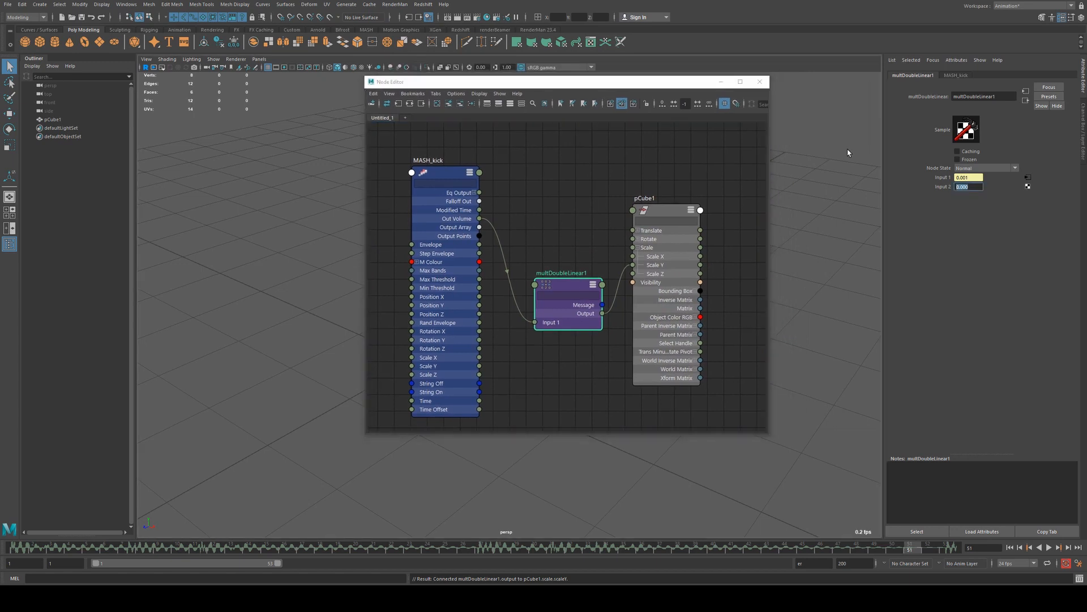
- Set multDoubleLinear1 Input 2 to 100 and play the scene to watch the cube react
text(100.000)
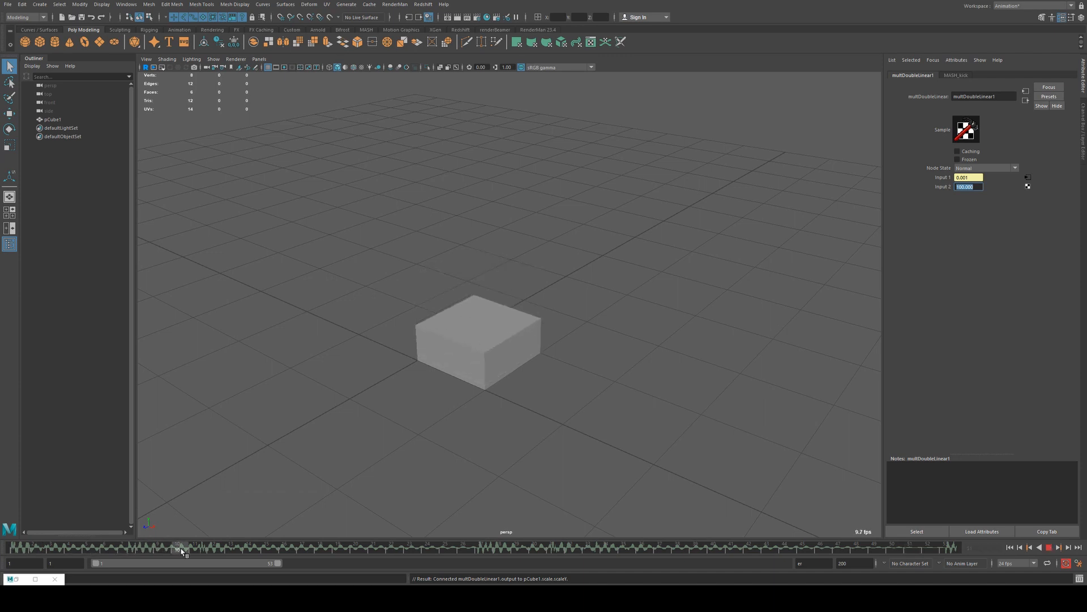
click(1033, 546)
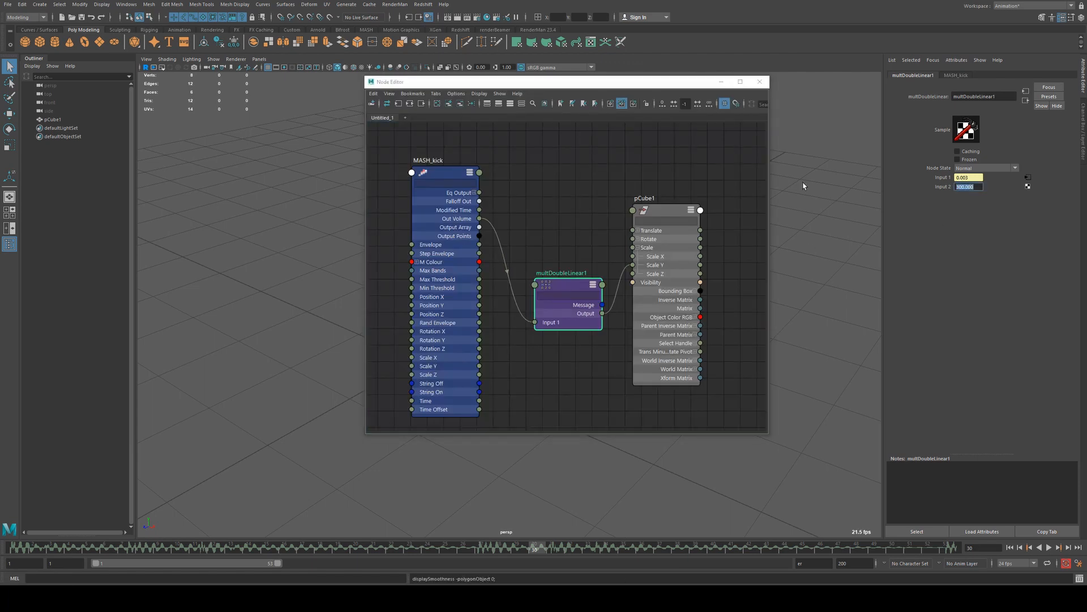
- Hide the node graph, play back the cube pulsing to the kick, then clear the graph
click(759, 81)
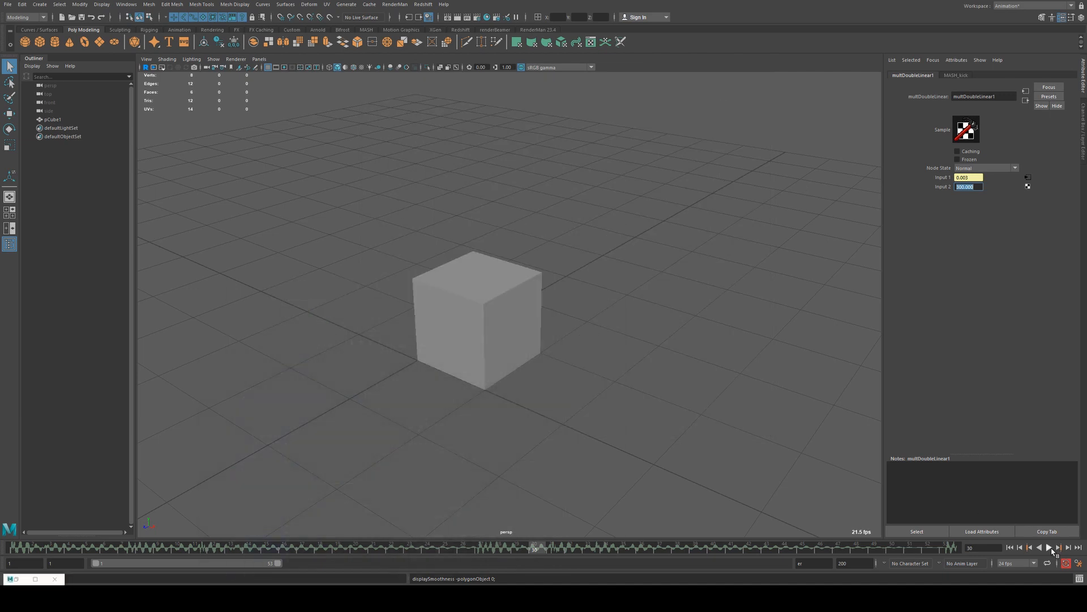
click(1048, 547)
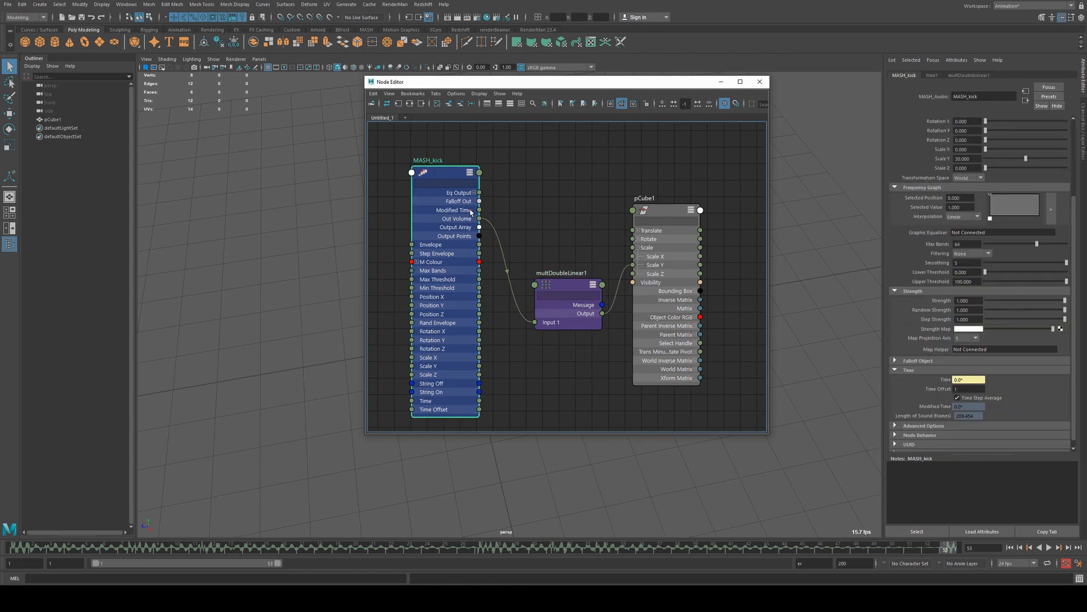
click(470, 171)
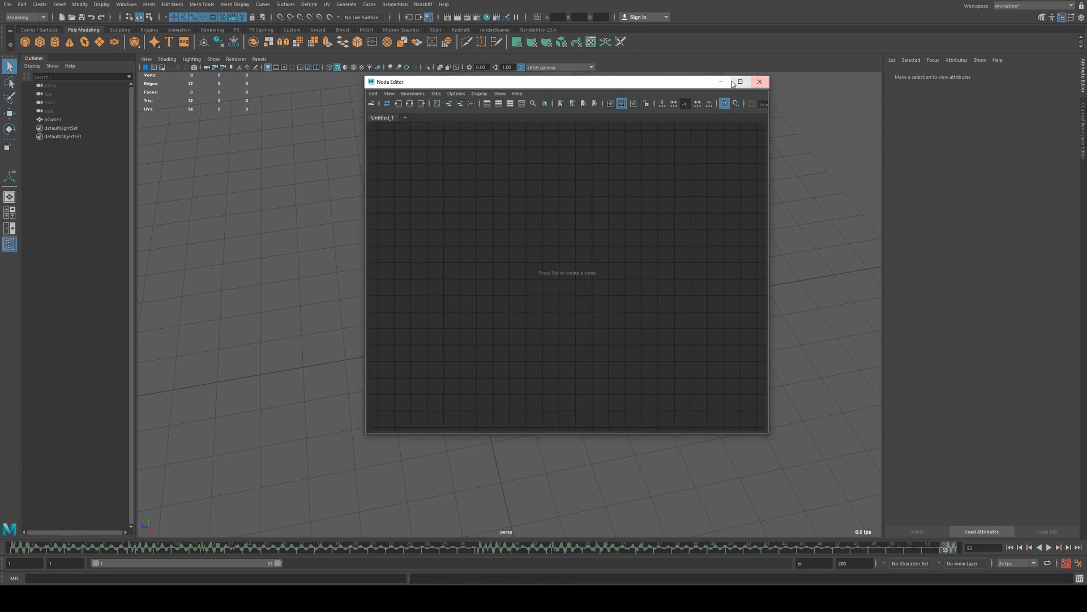
- Add an area light to the scene via Create > Lights > Area Light
click(759, 82)
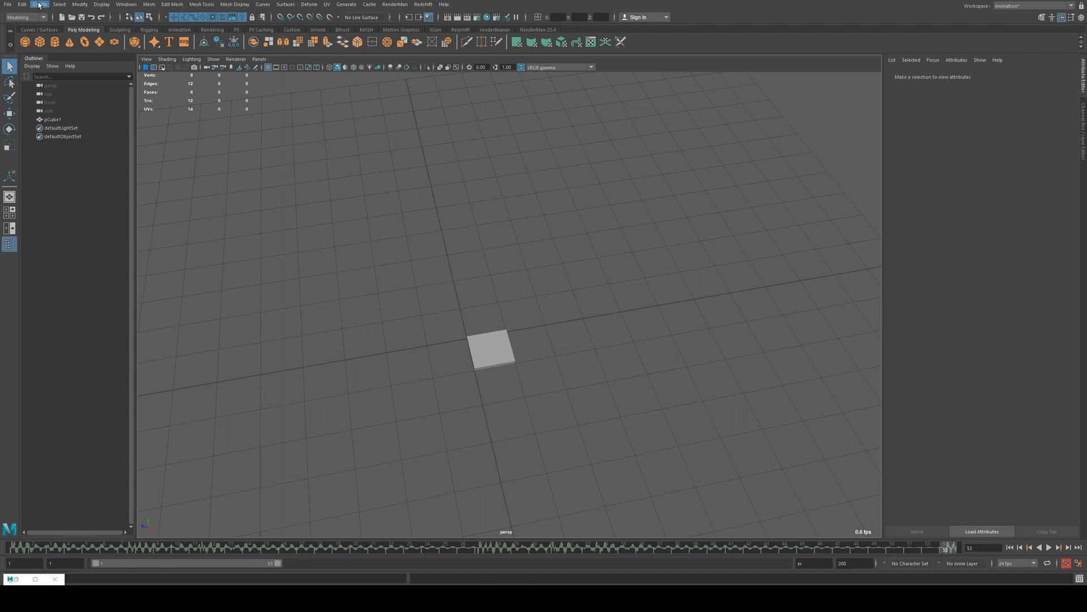
click(40, 4)
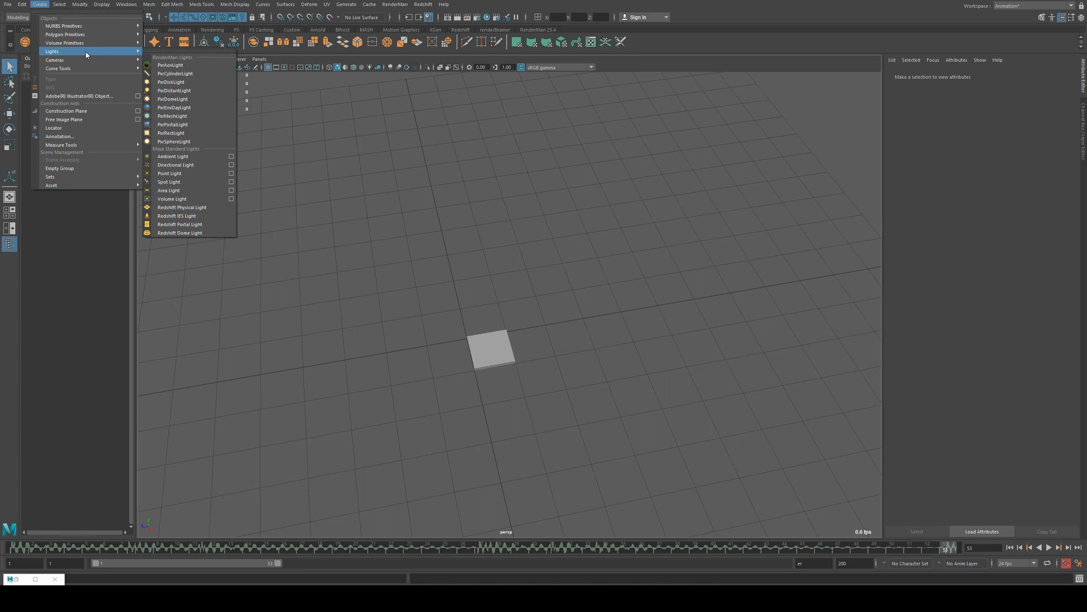
mouse_move(173, 199)
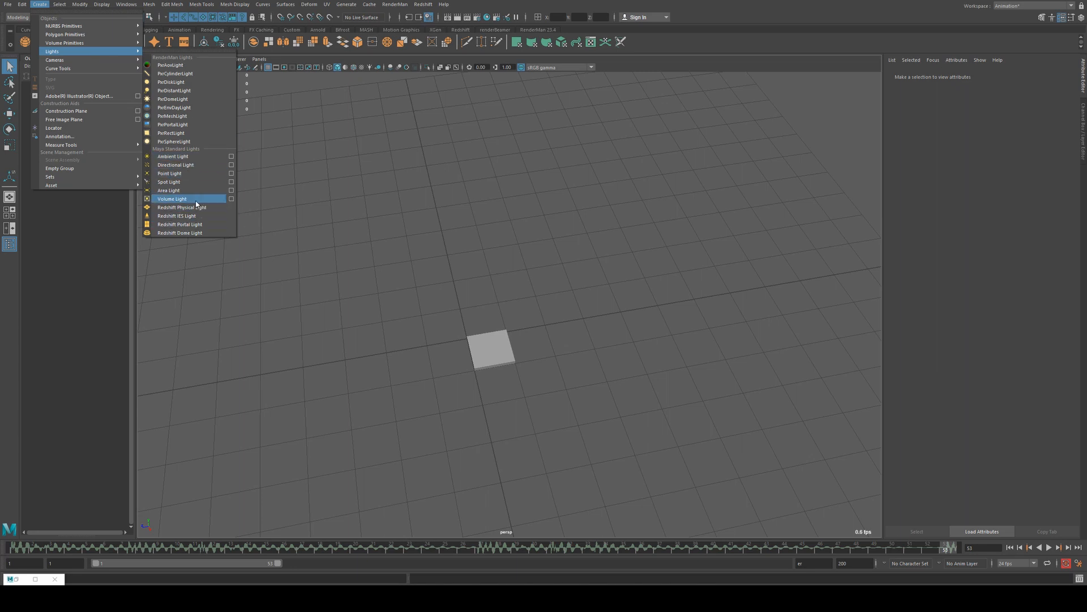
click(169, 190)
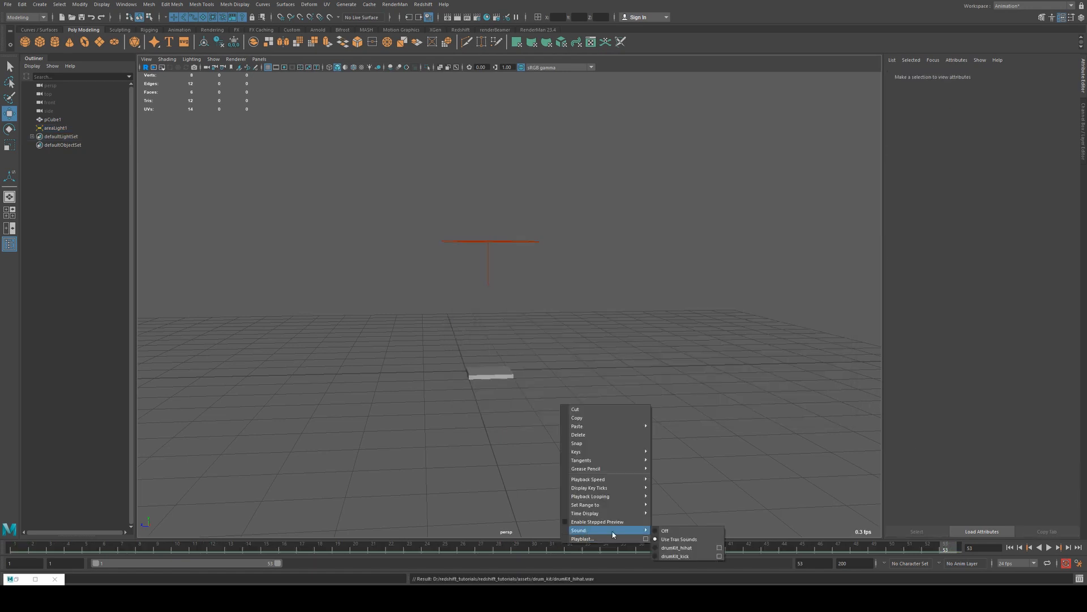
- Open the drumKit_hihat track's option box from the Time Slider's Sound menu
click(676, 548)
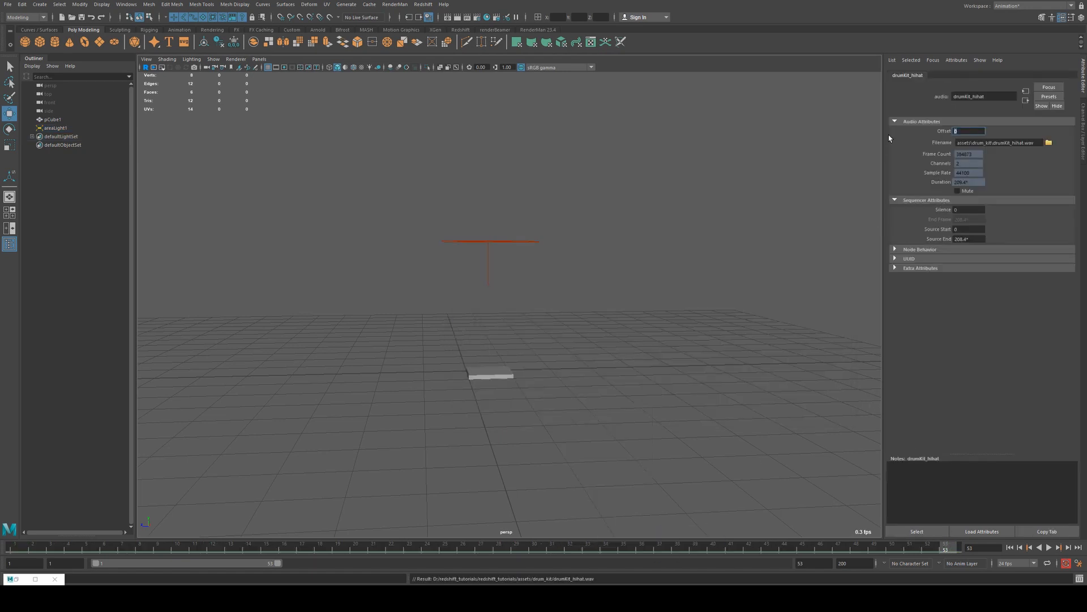
text(1)
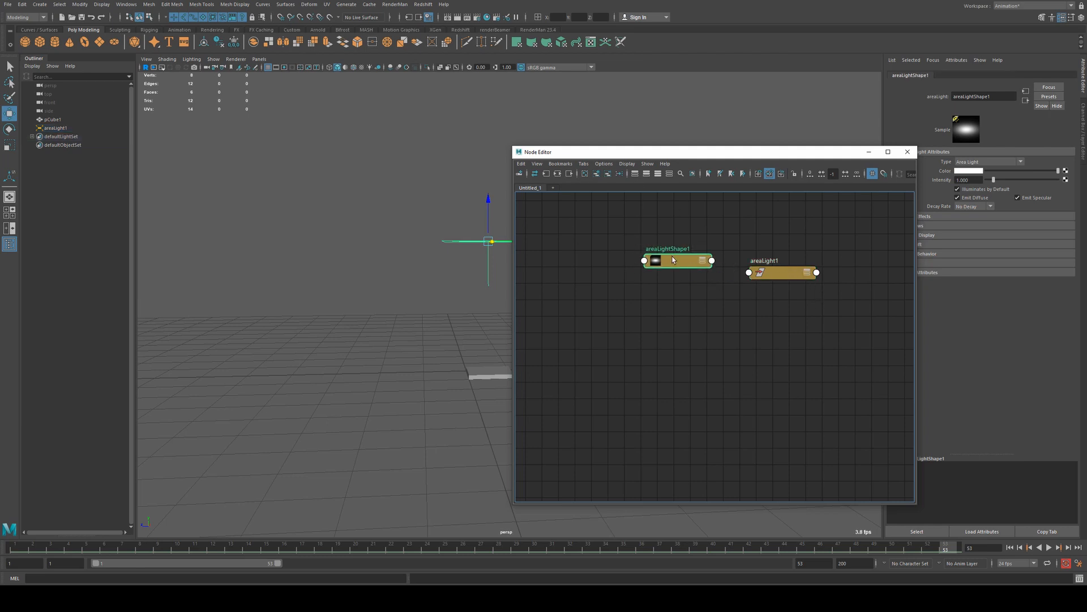
- Expand areaLightShape1 and create a MASH_Audio node next to it
click(705, 260)
text(mash)
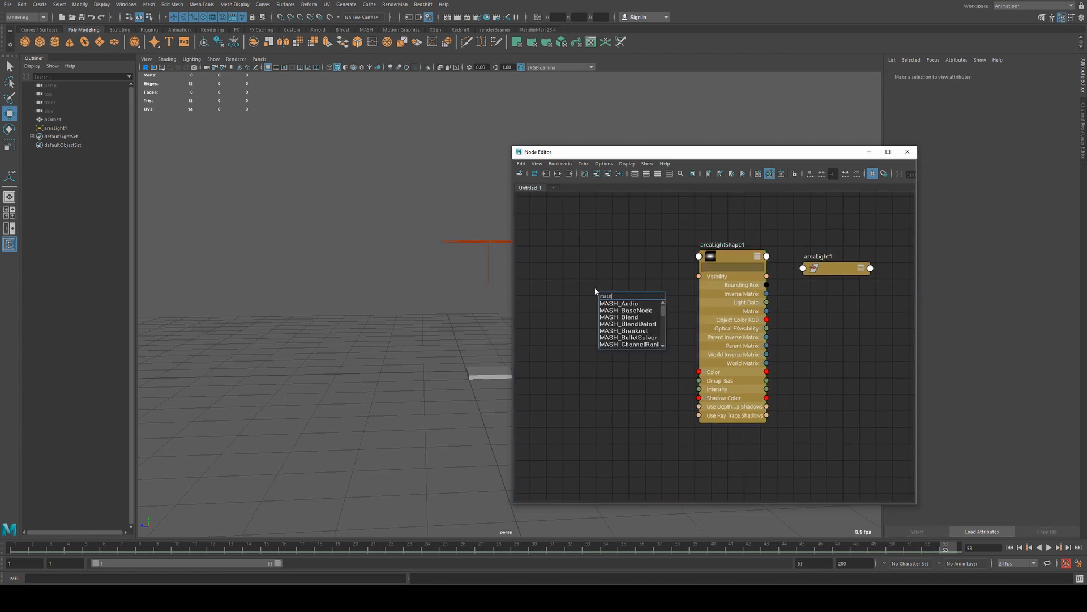
click(618, 303)
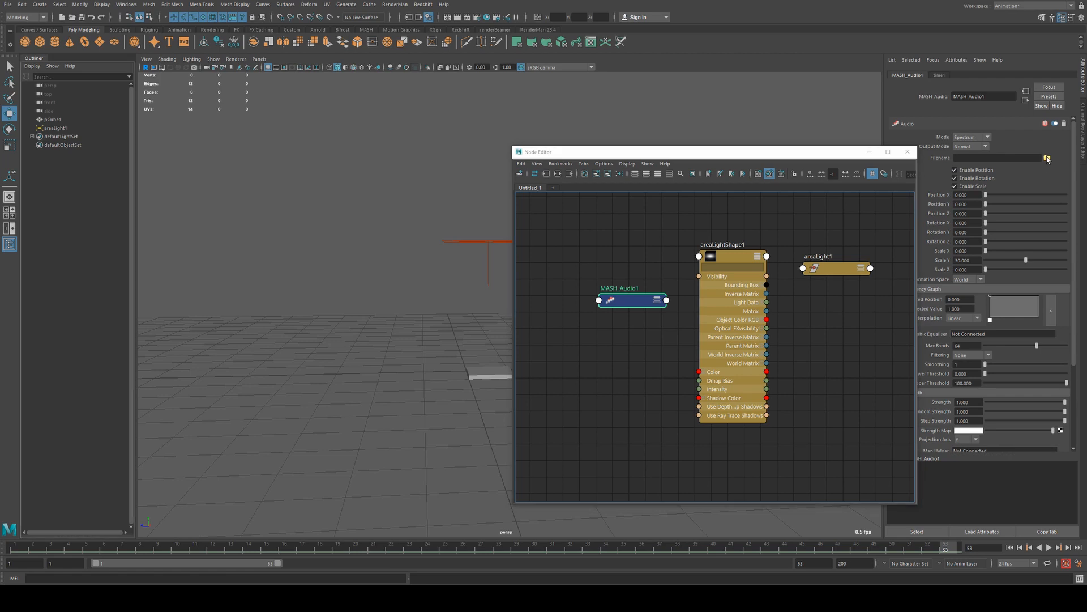
- Load drumKit_hihat.wav into MASH_Audio1 to drive the area light's Intensity
click(1047, 157)
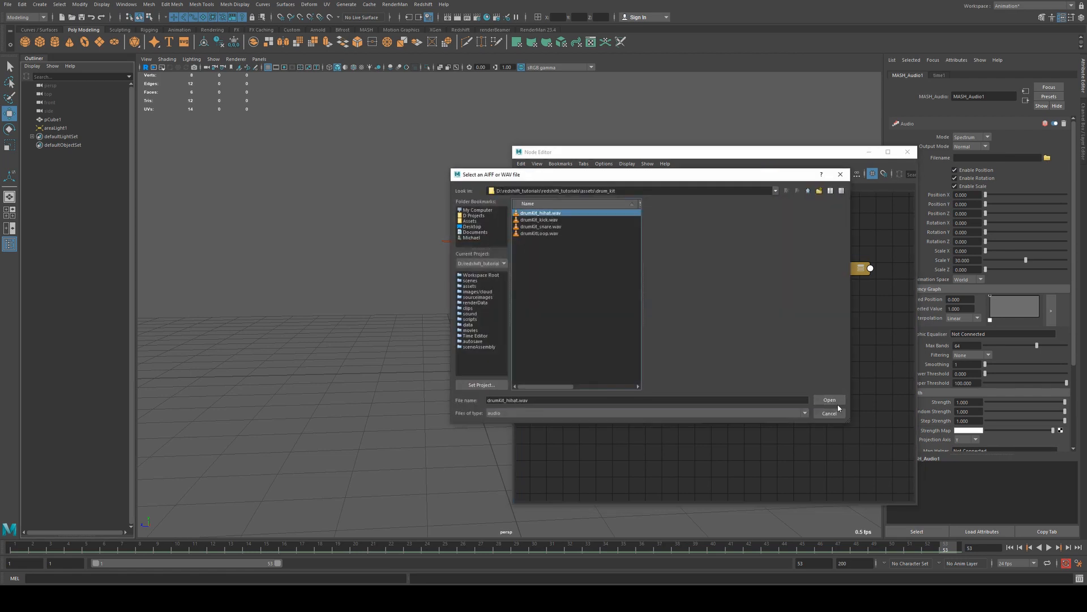
click(829, 399)
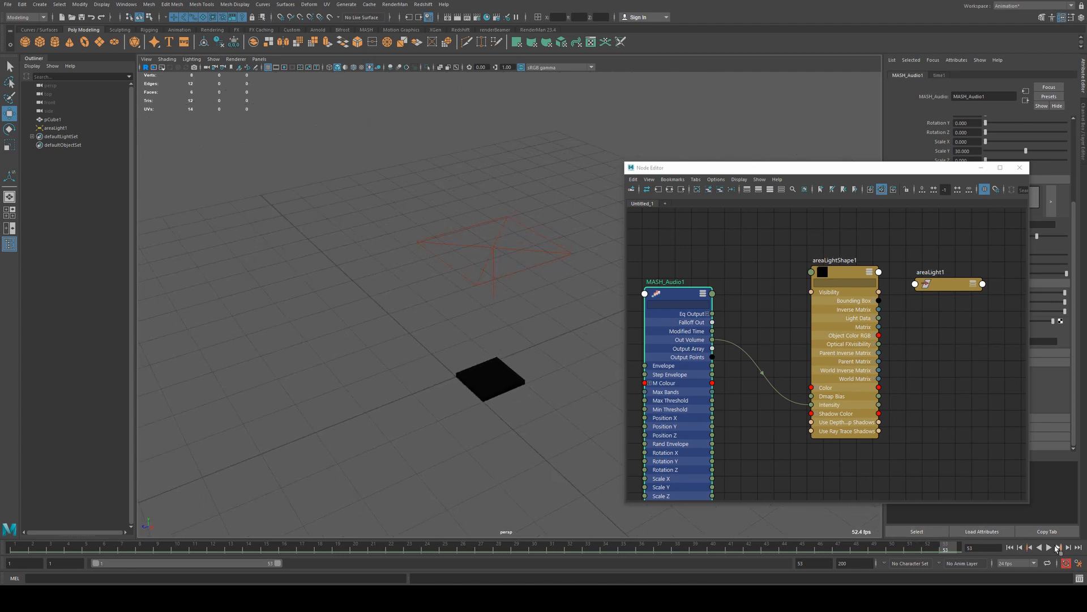
- Insert a multDoubleLinear node scaling Out Volume by 0.003 and 100 into the light's Intensity
click(1049, 547)
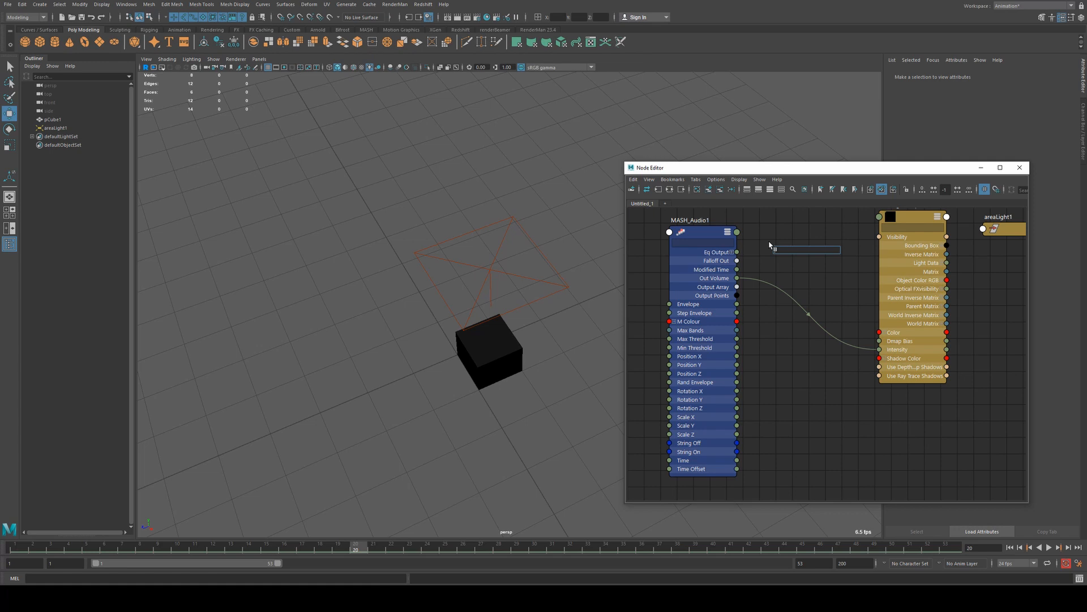
text(mult)
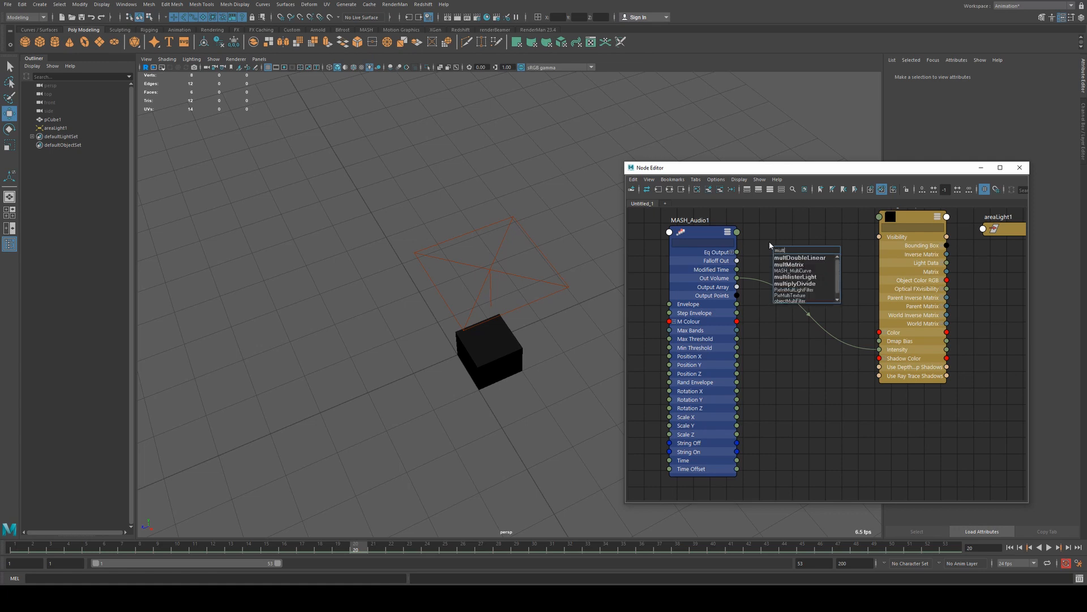
click(799, 257)
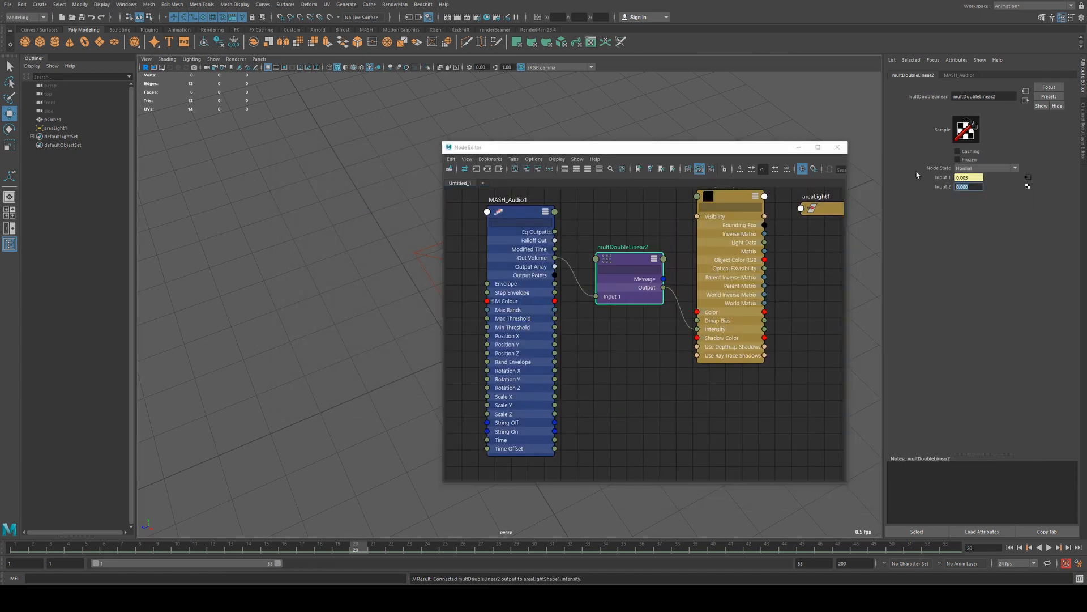
text(100.000)
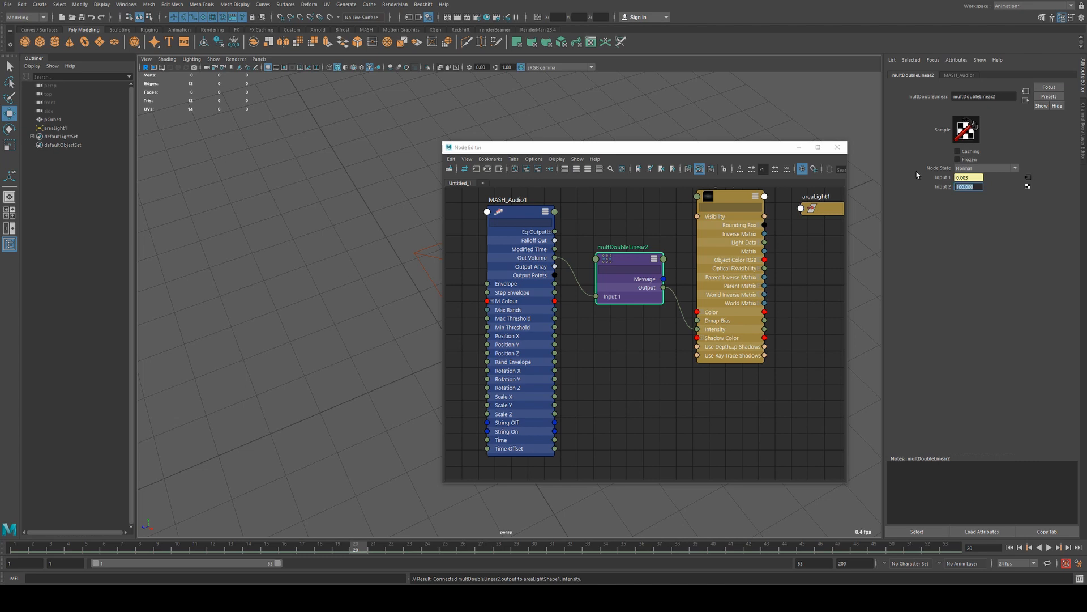
click(837, 147)
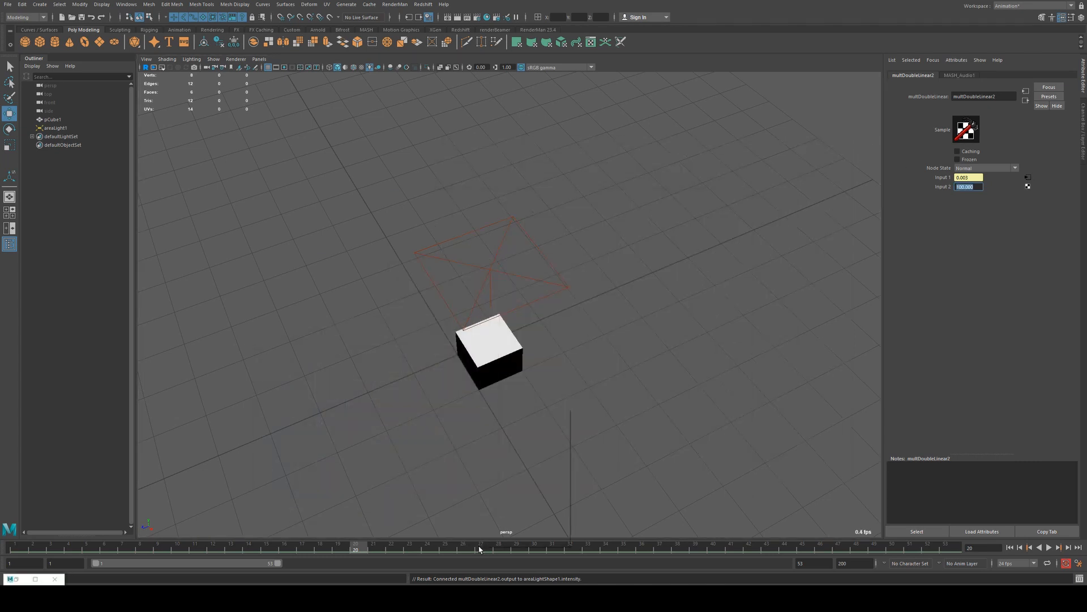
- Play the drumKit_hihat track on the Time Slider, then switch Sound to Use Trax Sounds
right_click(479, 548)
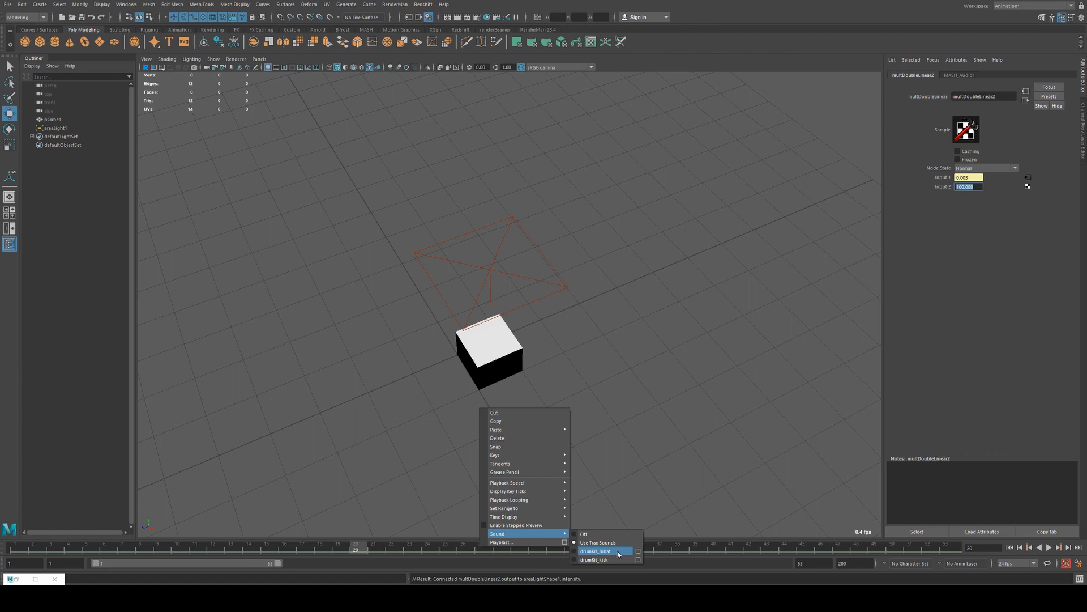
click(596, 550)
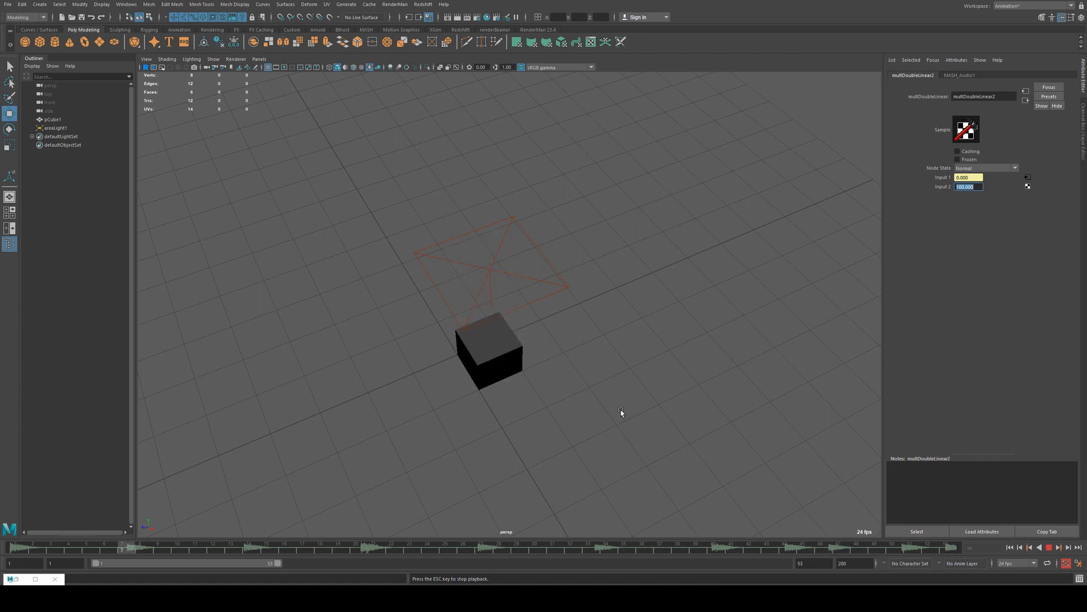
right_click(622, 413)
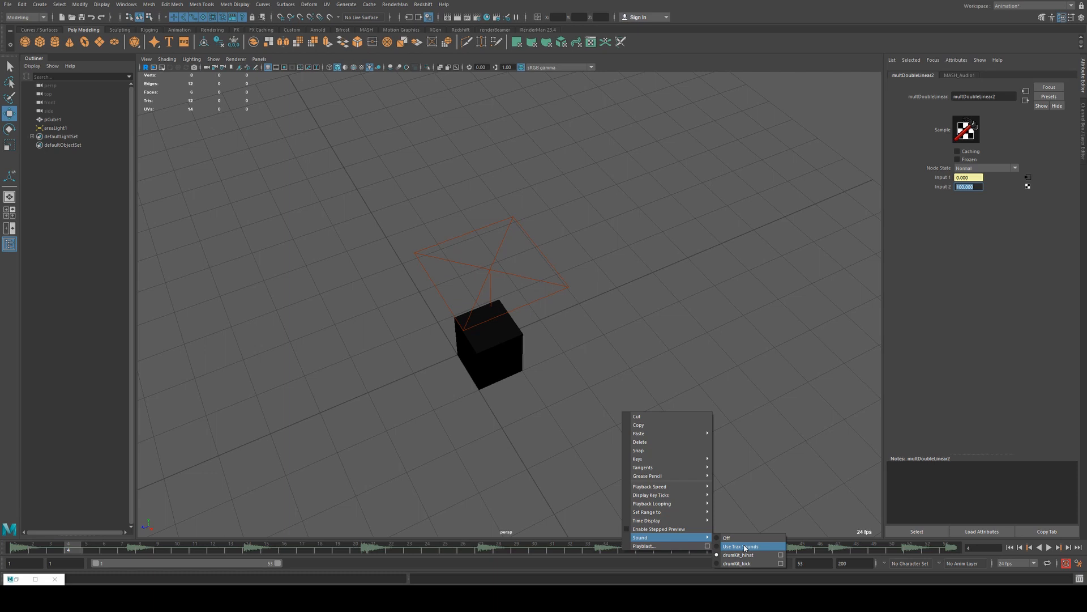
click(1046, 548)
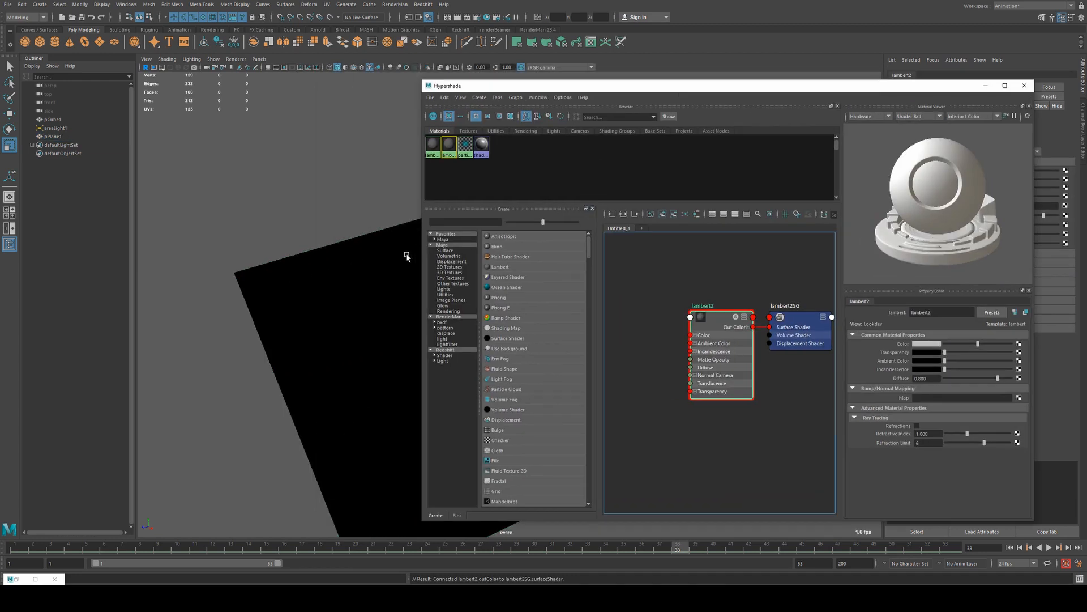
- Assign the new Lambert material to the ground plane and close Hypershade
right_click(702, 306)
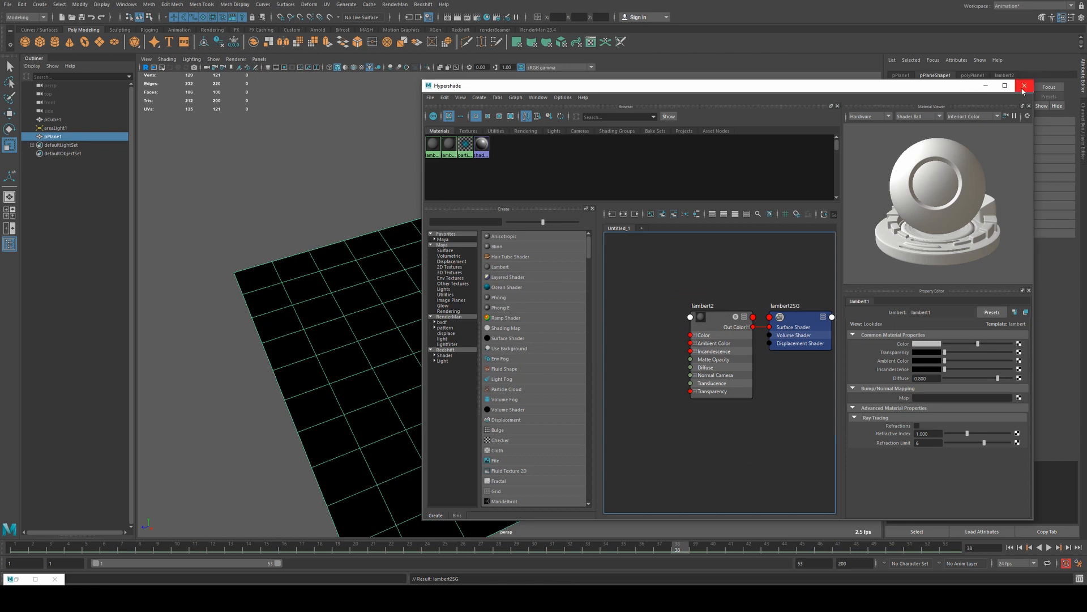
click(1025, 86)
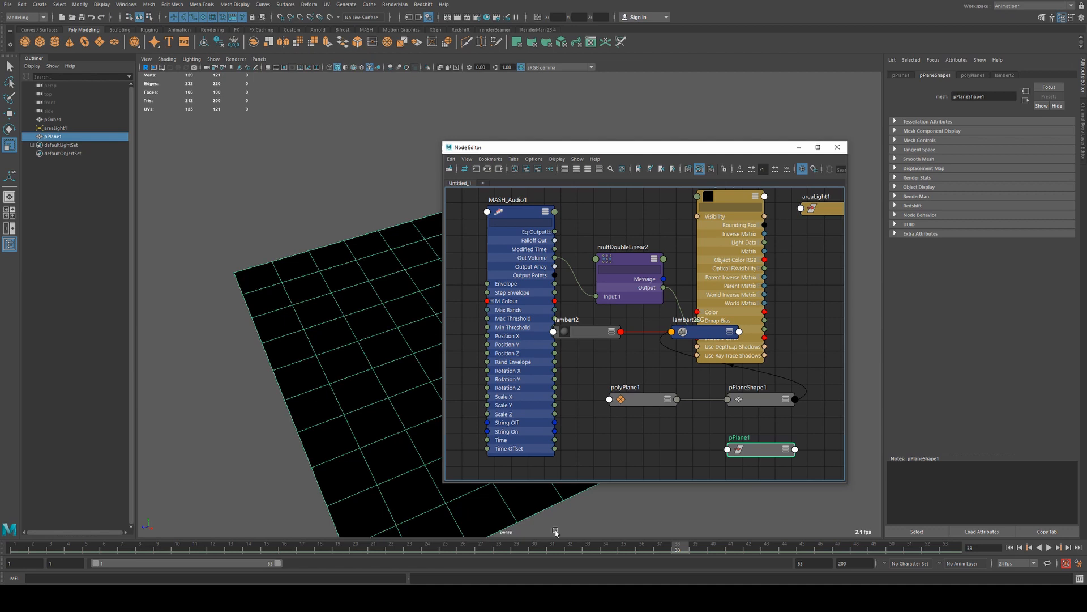
- Import the snare drum audio track into the scene
click(6, 4)
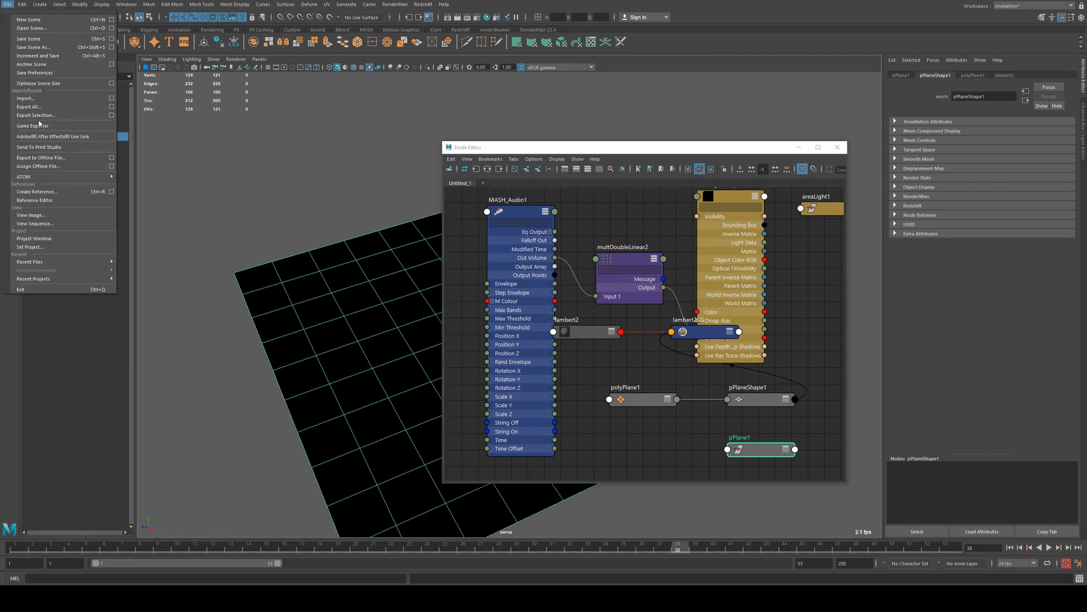
click(27, 98)
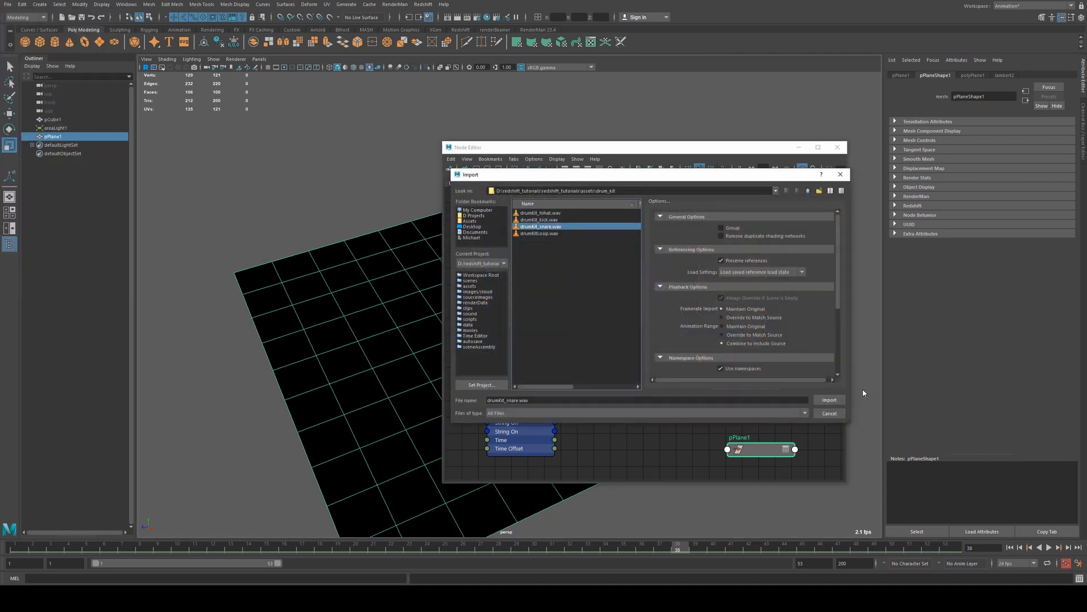
click(829, 400)
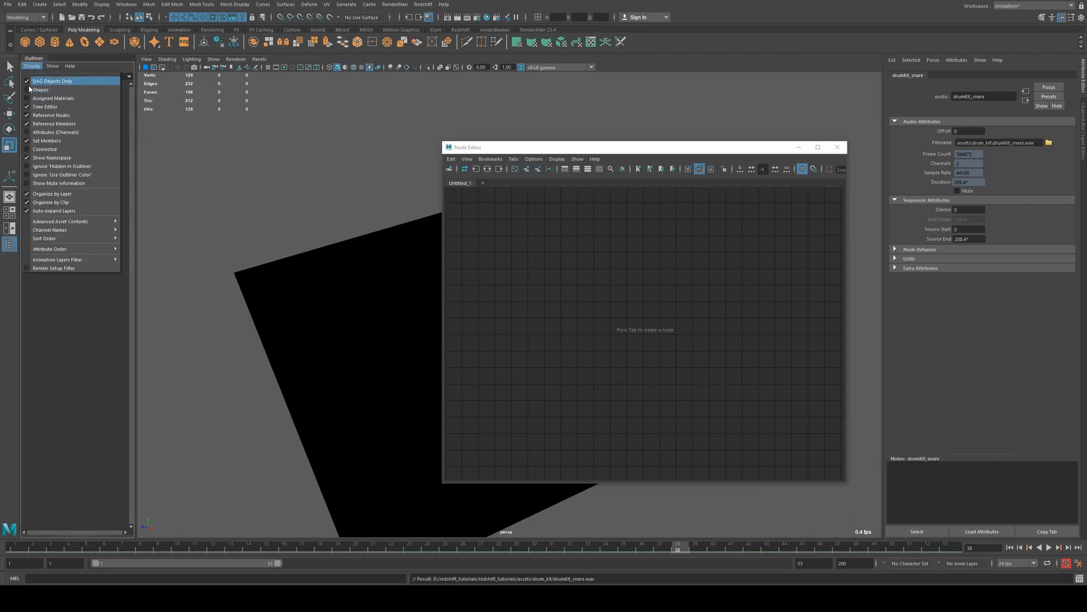
- Show non-DAG nodes in the Outliner and select the drumKit_kick and drumKit_snare audio nodes
click(31, 65)
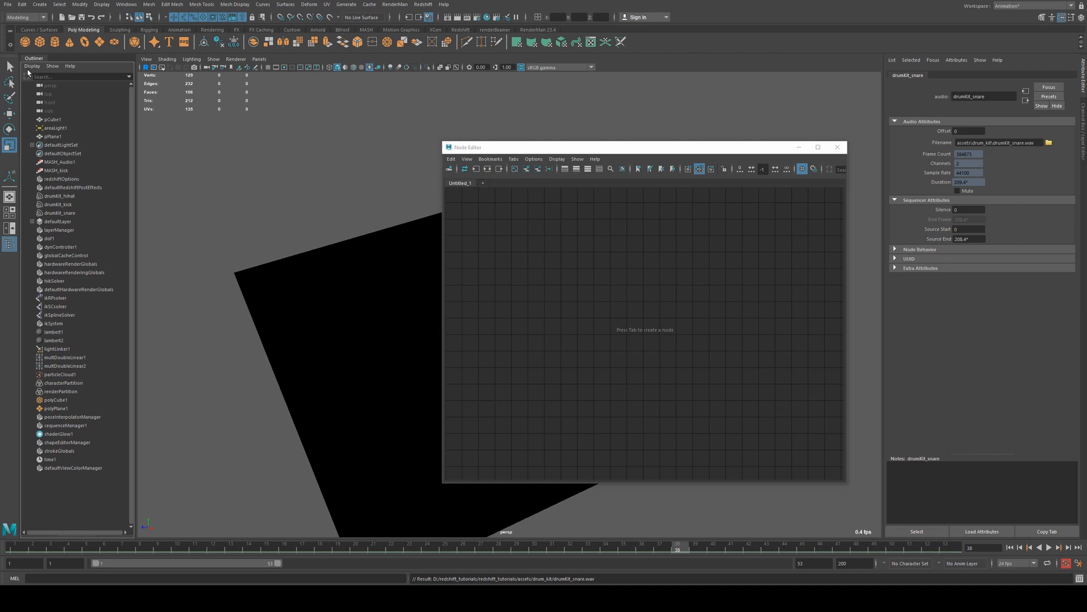
click(31, 66)
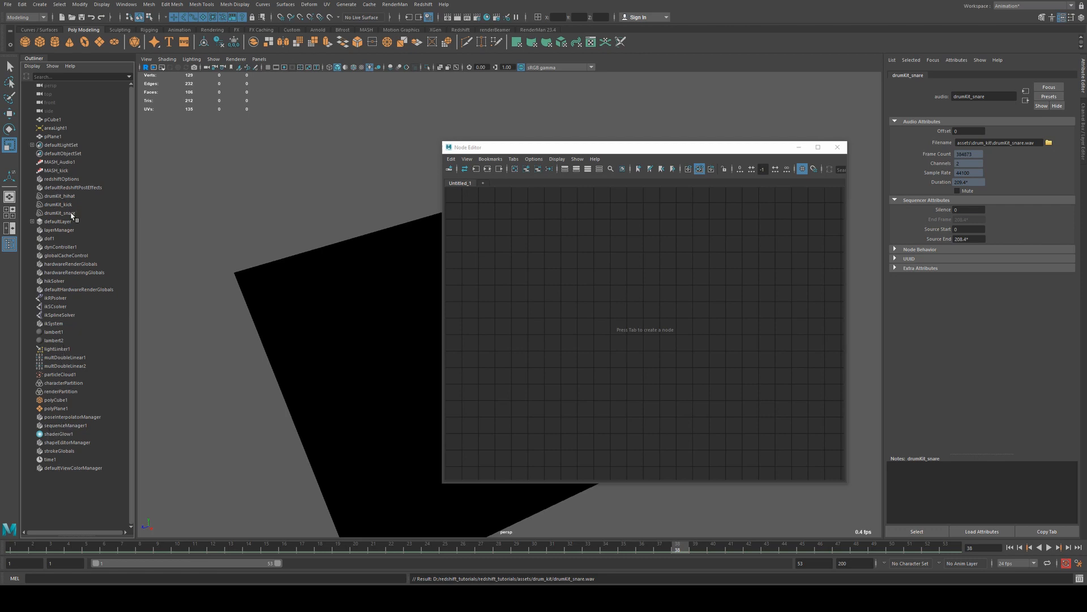
click(59, 204)
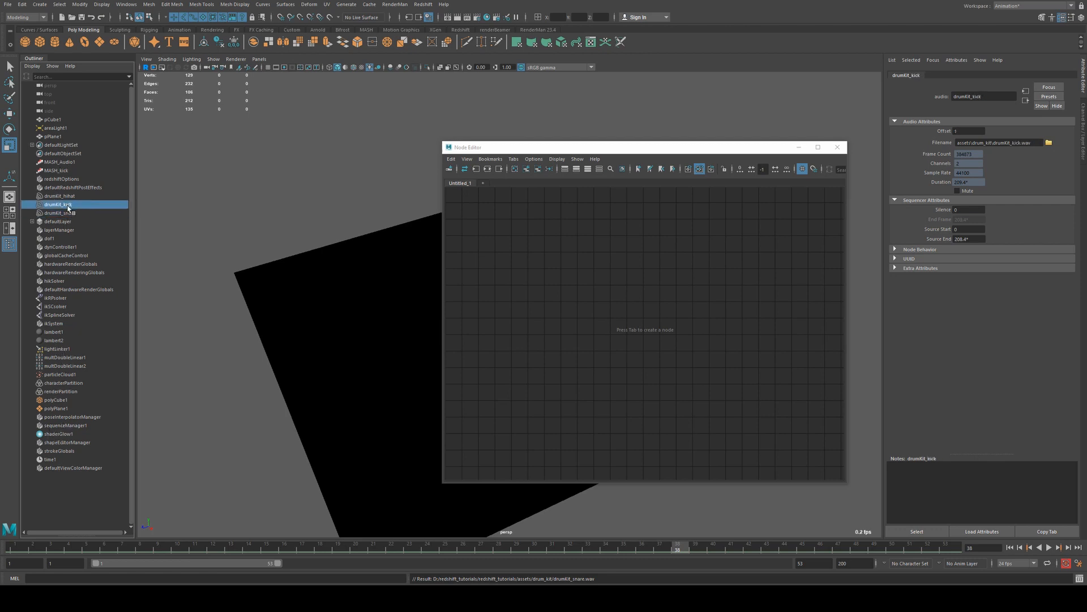
click(58, 212)
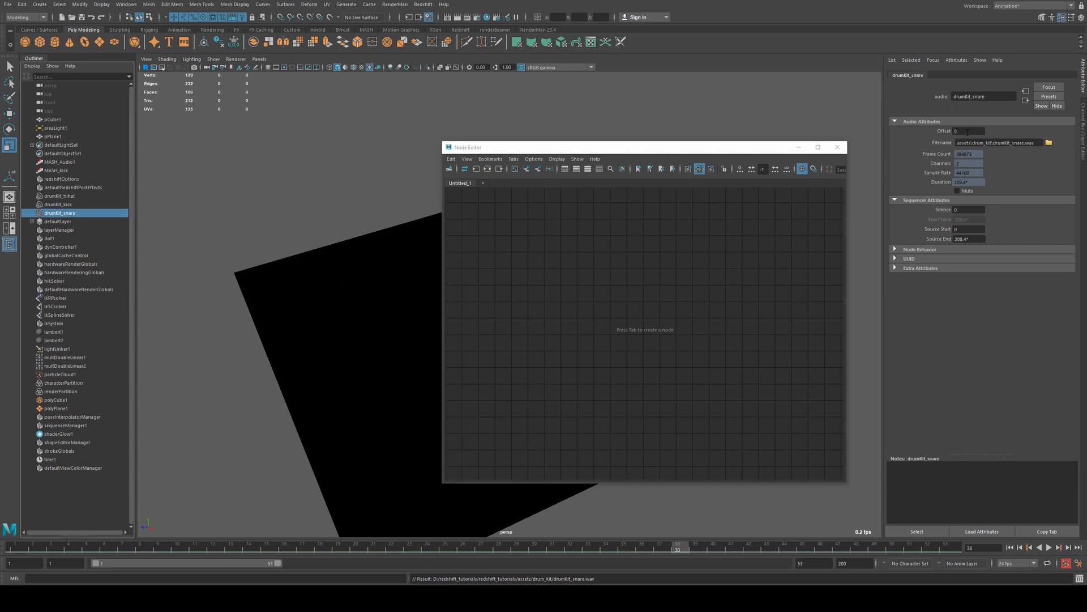
text(1)
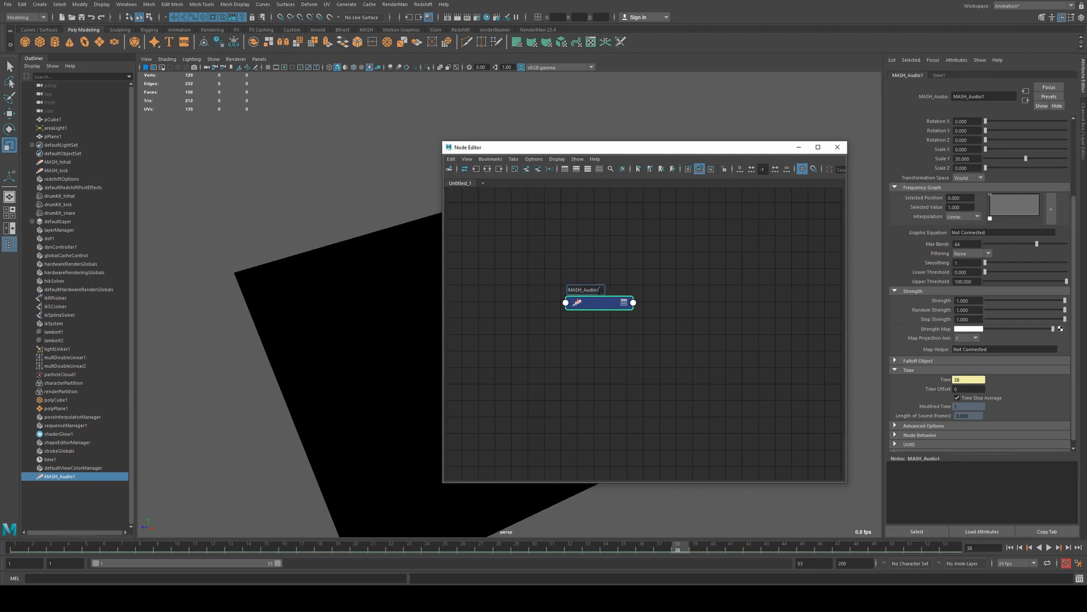
- Rename the MASH_Audio1 node to MASH_snare
double_click(584, 290)
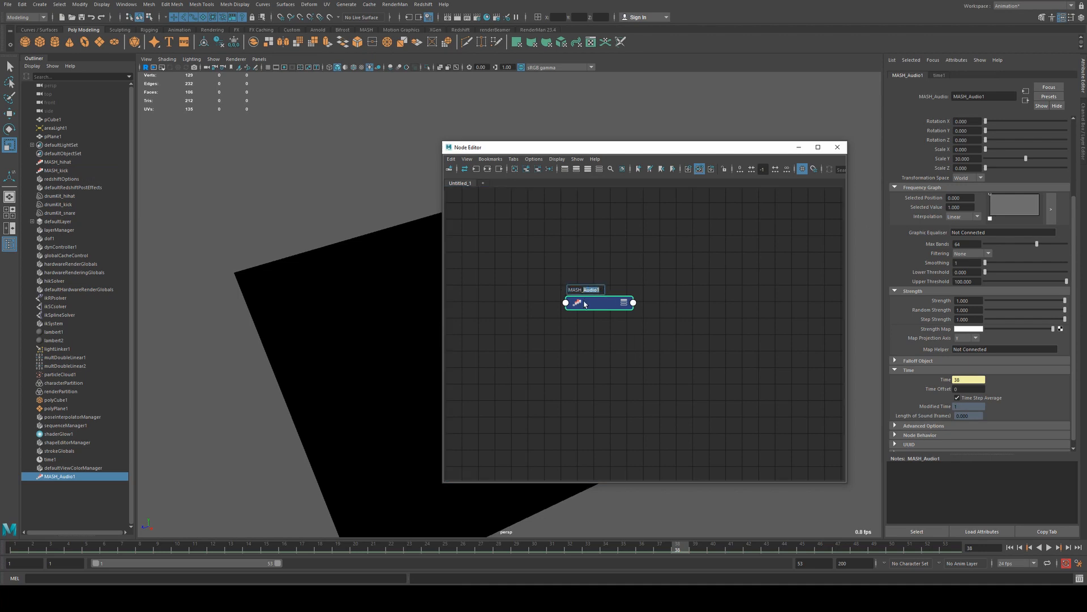
text(MASH_snare)
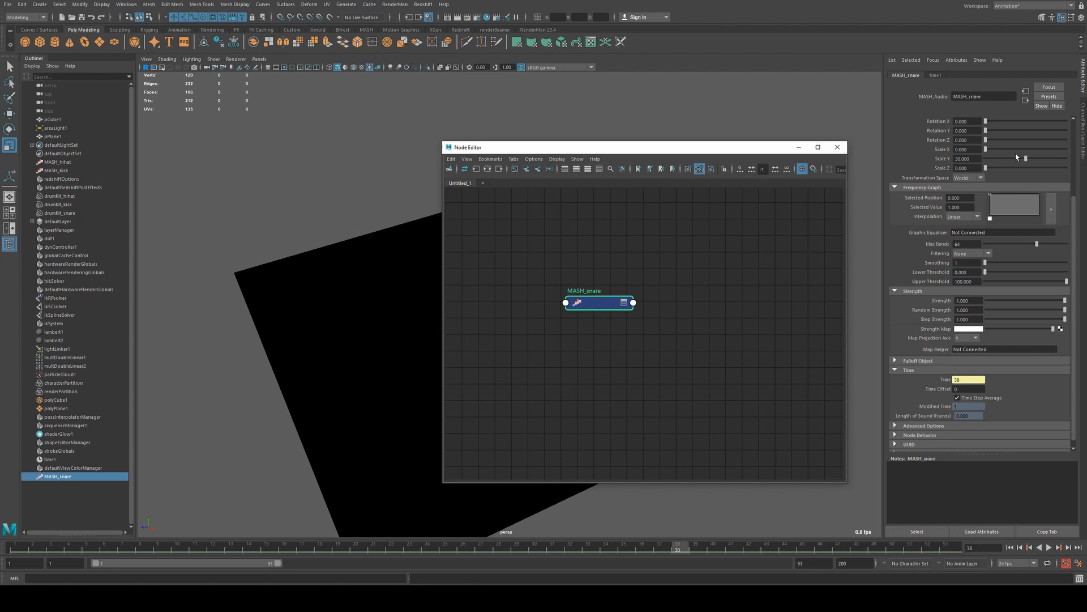
click(1029, 97)
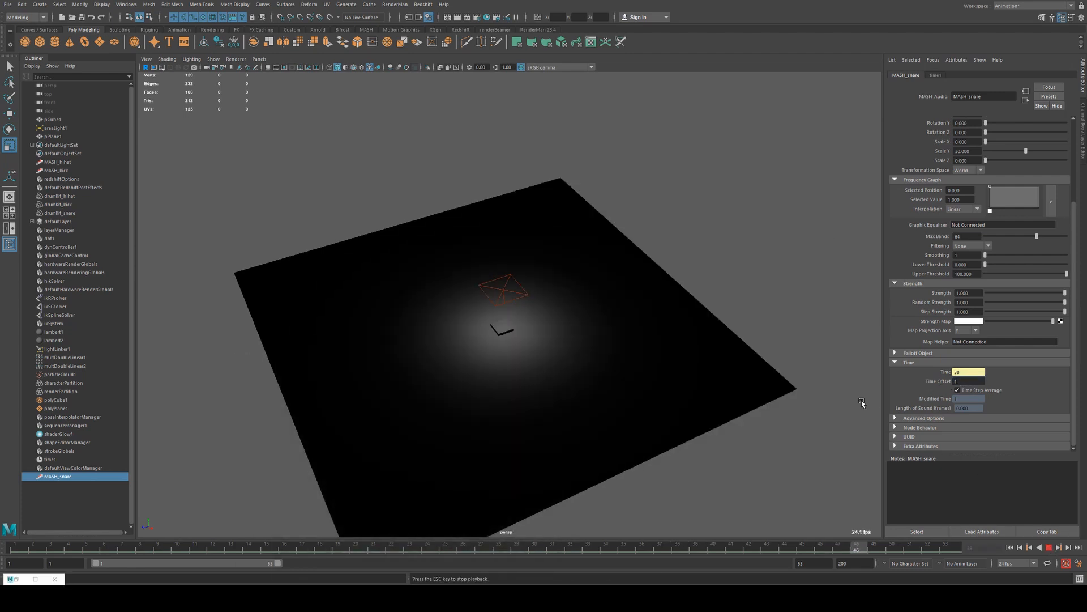
- Play the timeline, then add an Ambient Light via Create > Lights
click(1050, 547)
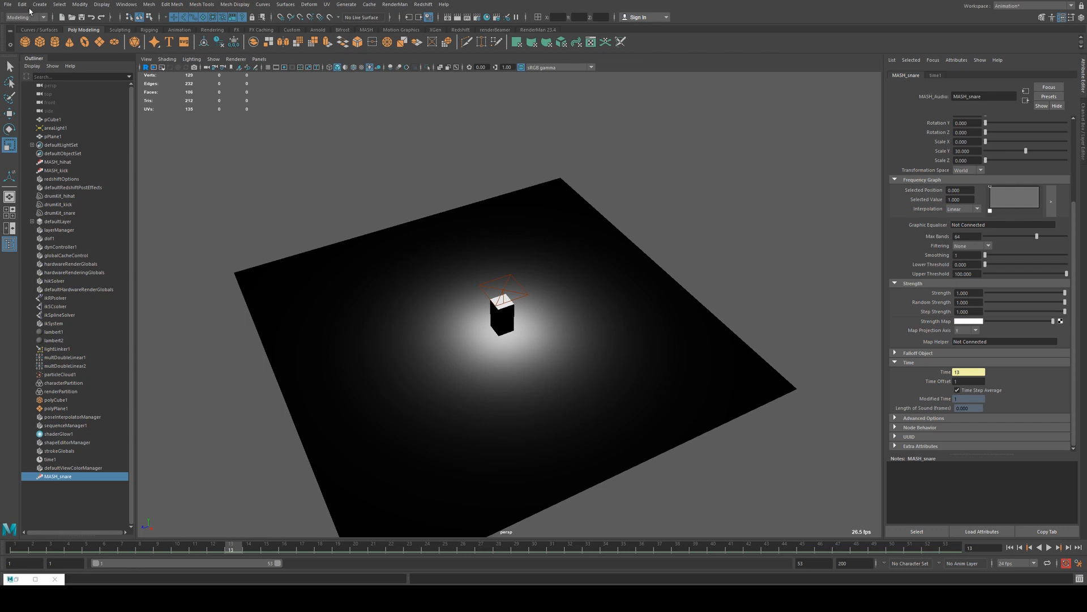
click(40, 4)
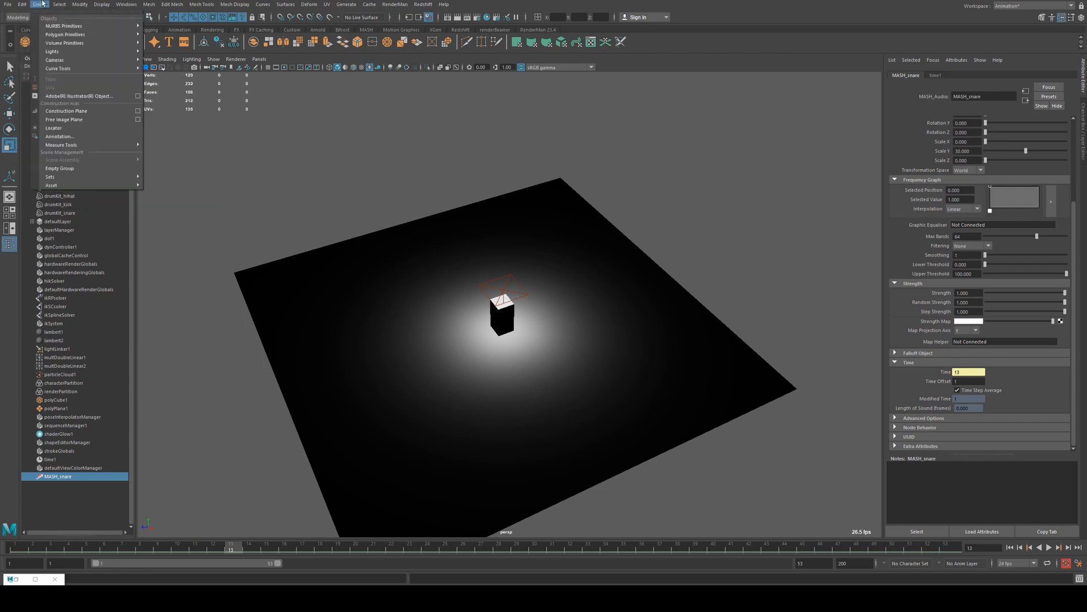
mouse_move(52, 51)
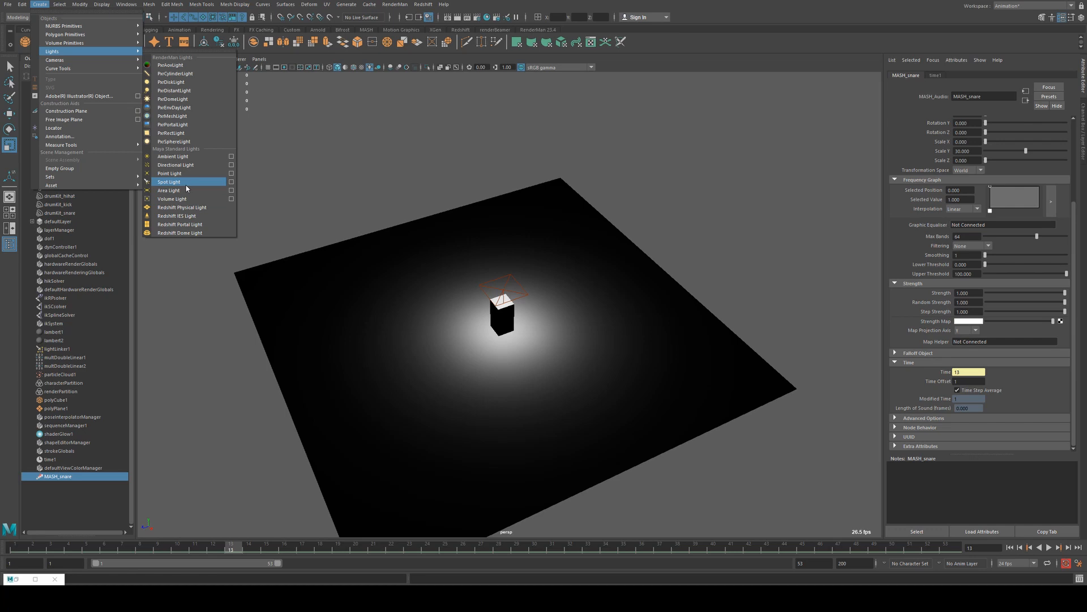
mouse_move(173, 156)
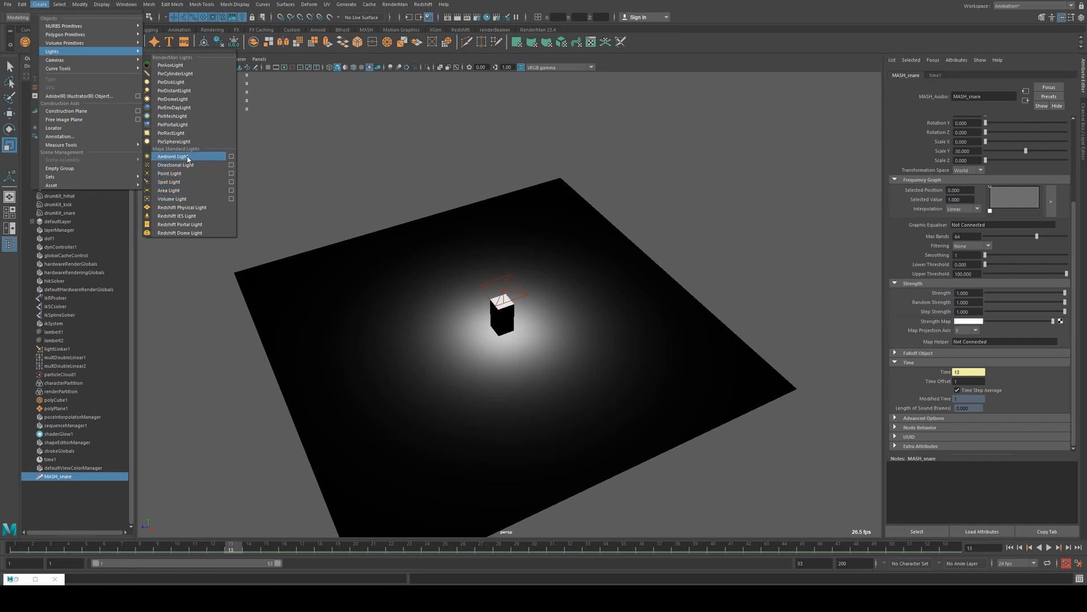
click(170, 156)
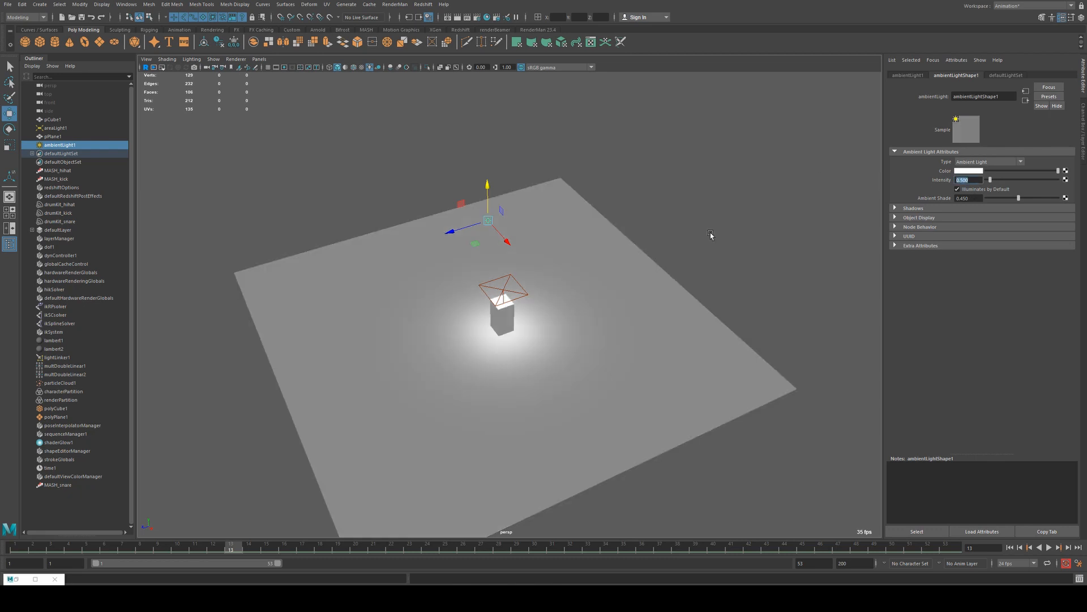
click(53, 136)
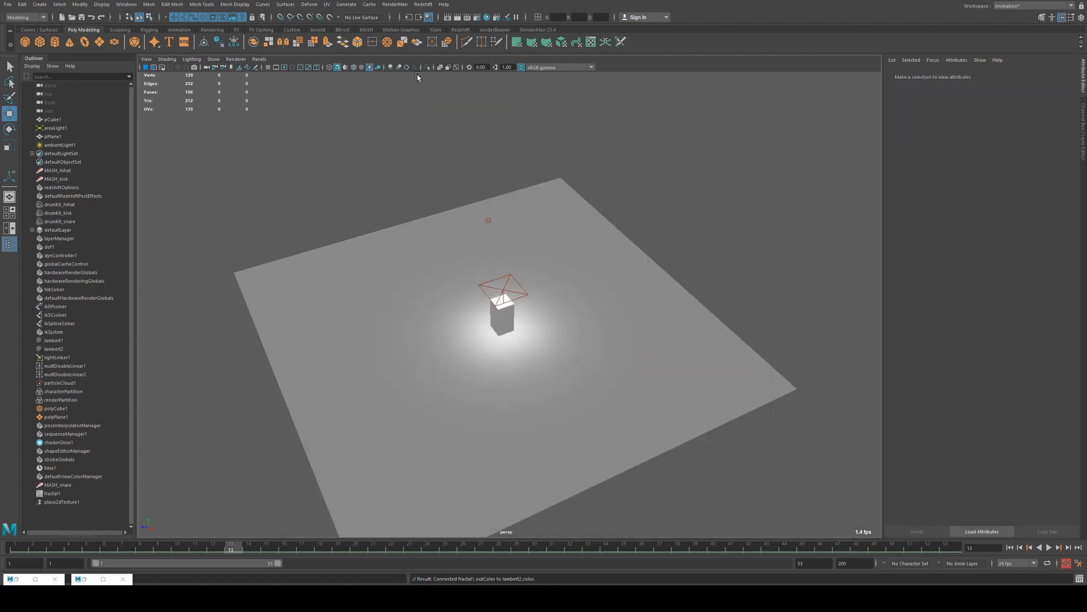
- Enable Textured display so the fractal pattern shows on the ground plane
click(343, 67)
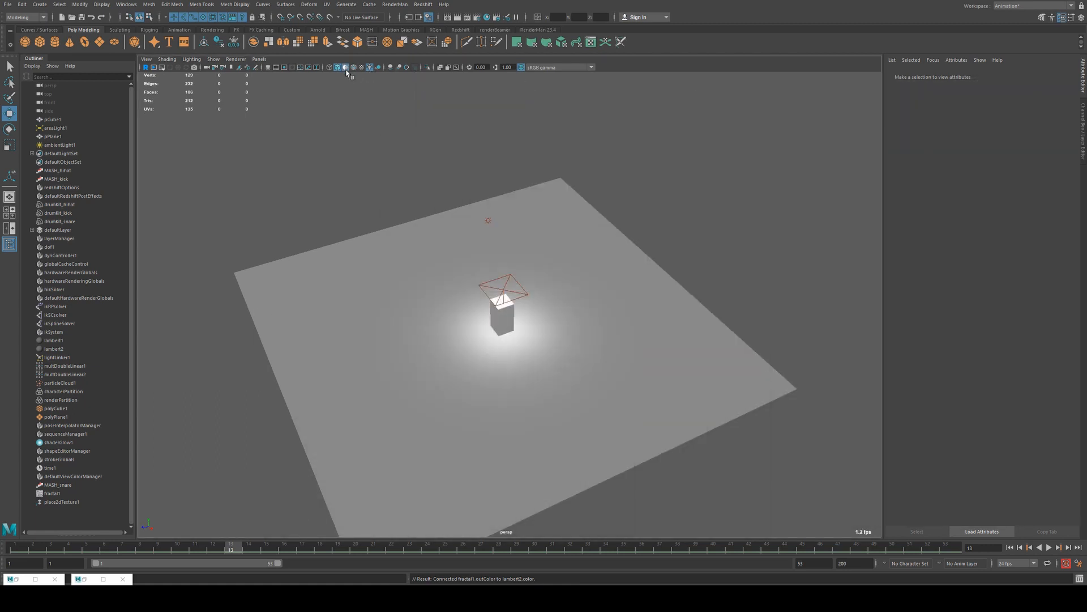
click(361, 67)
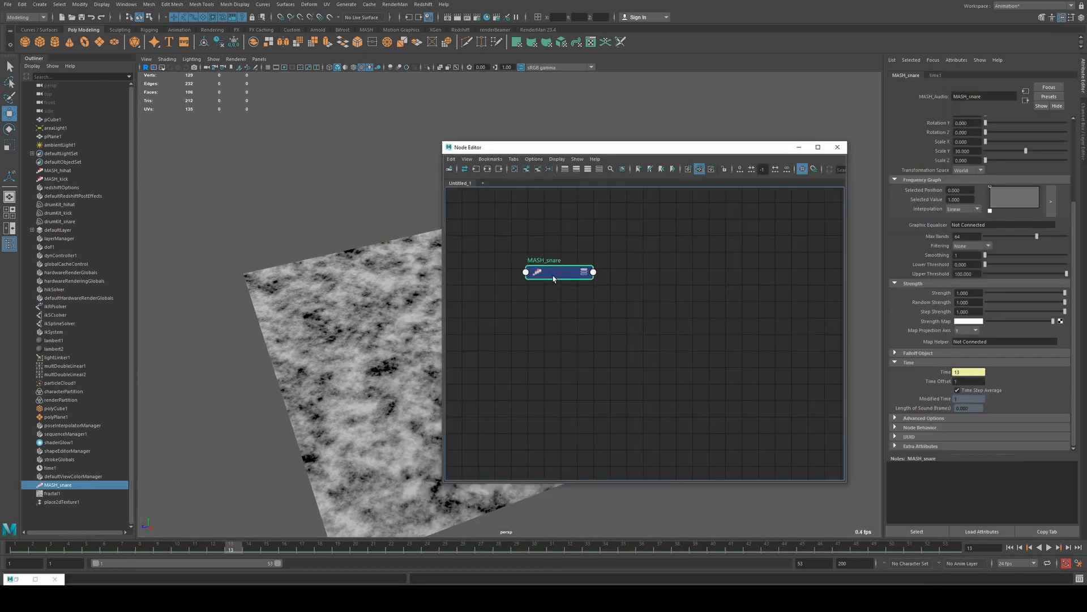
- Expand MASH_snare and fractal1 and connect Out Volume to the fractal1 Ratio
click(584, 271)
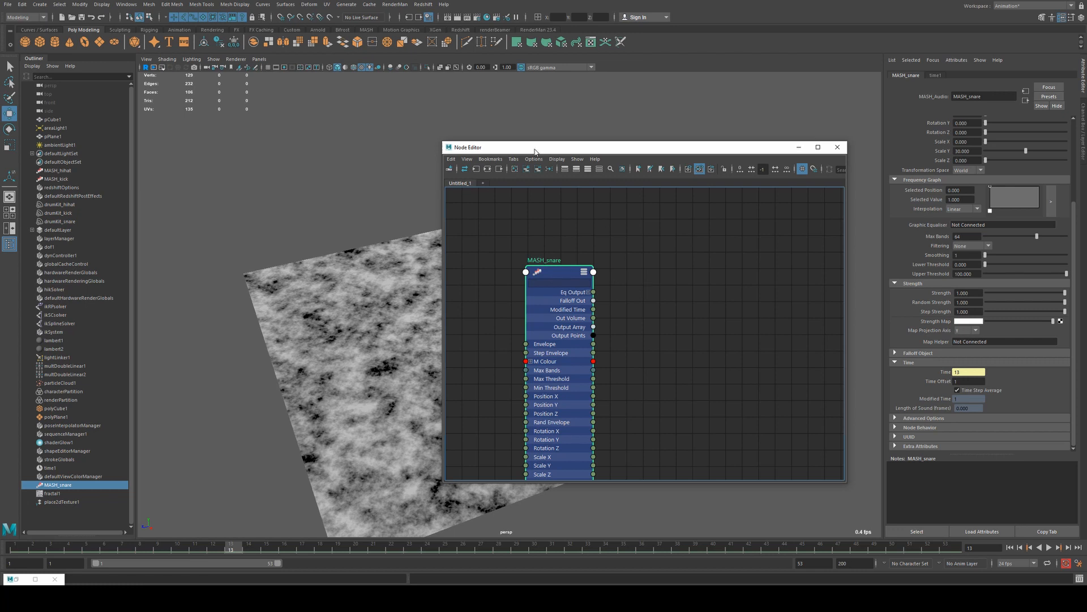
click(54, 349)
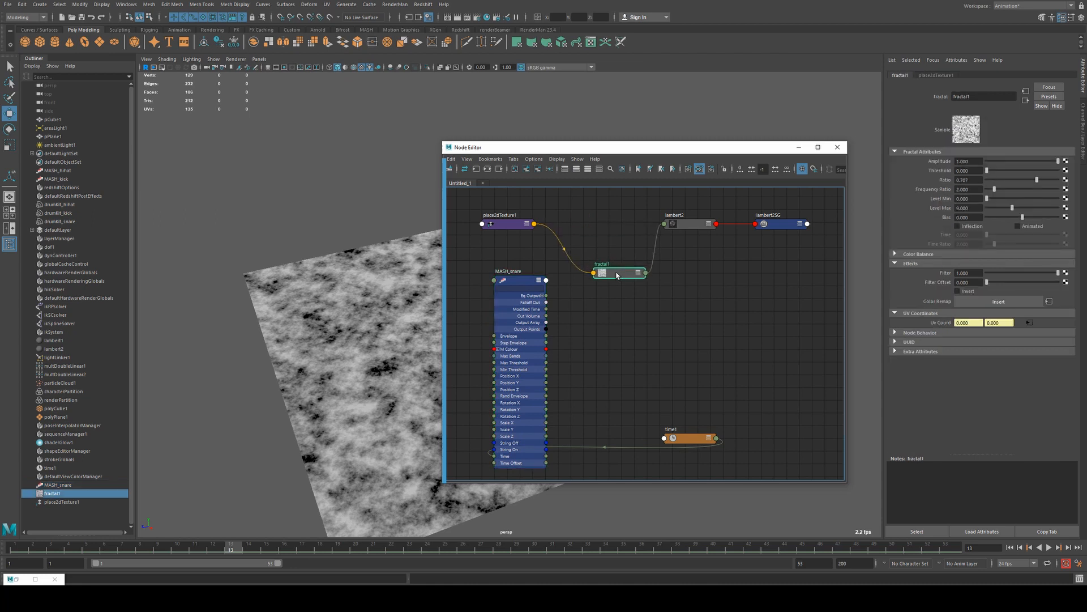
click(636, 265)
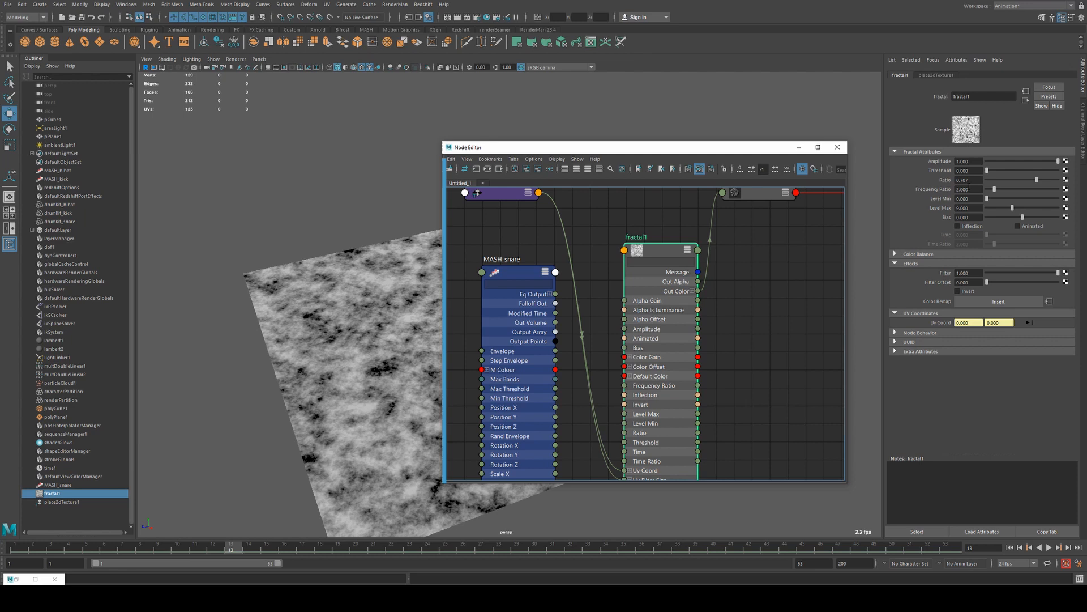
click(915, 254)
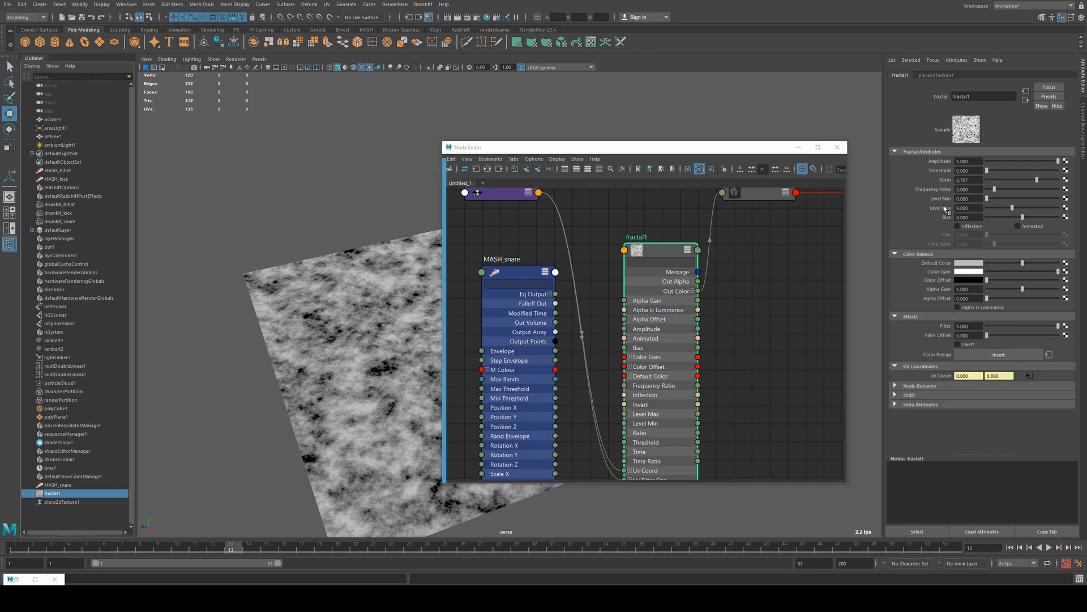
drag(1010, 189, 1033, 188)
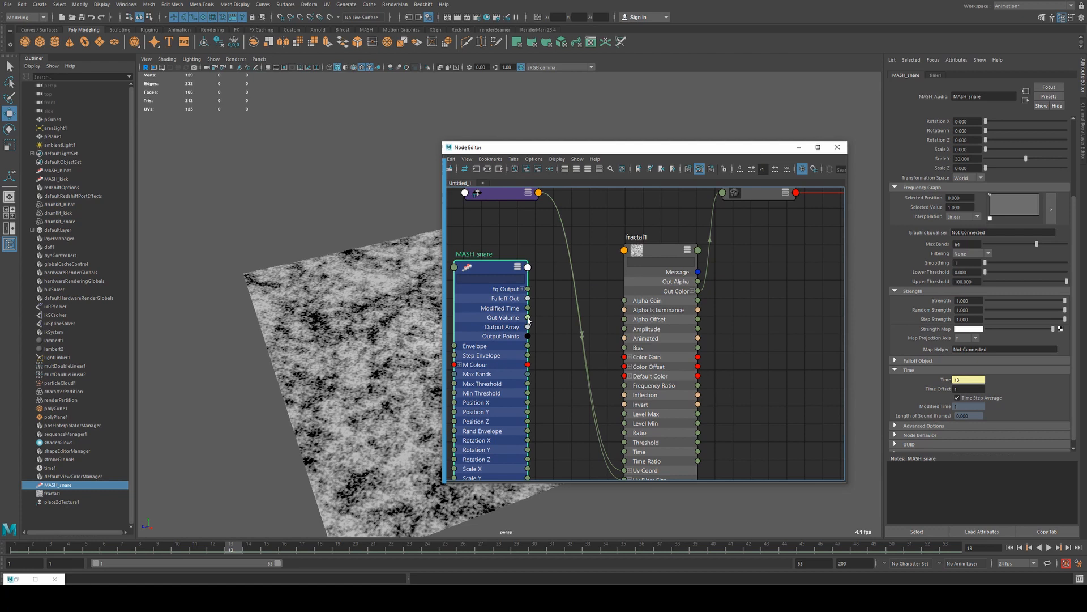
mouse_move(559, 367)
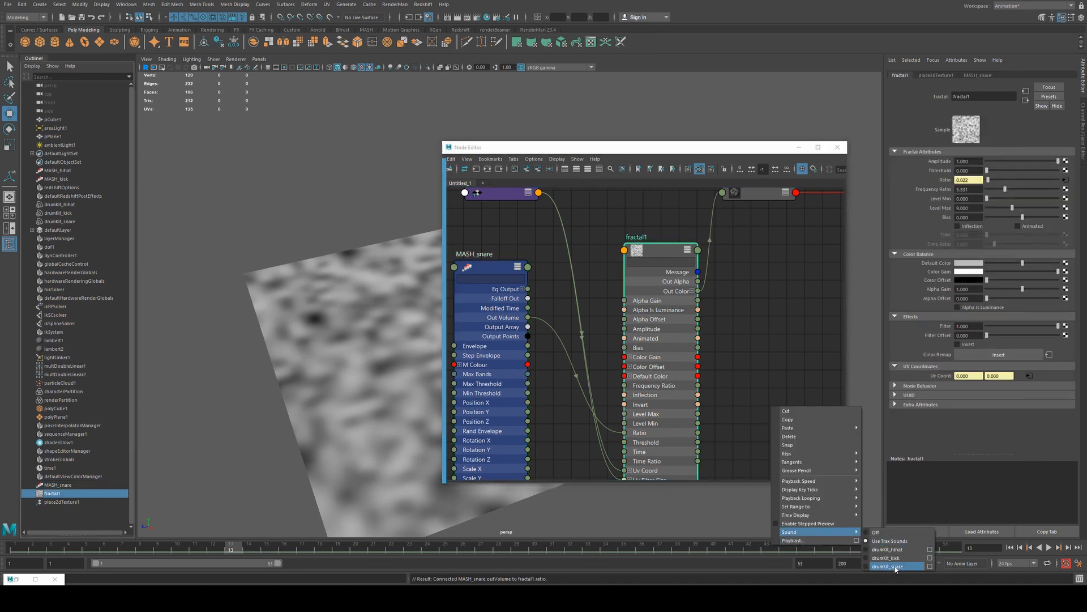
- Feed MASH_snare Out Volume into a multDoubleLinear node with Input 2 at 1000 and set the timeline sound to drumKit_snare
click(894, 566)
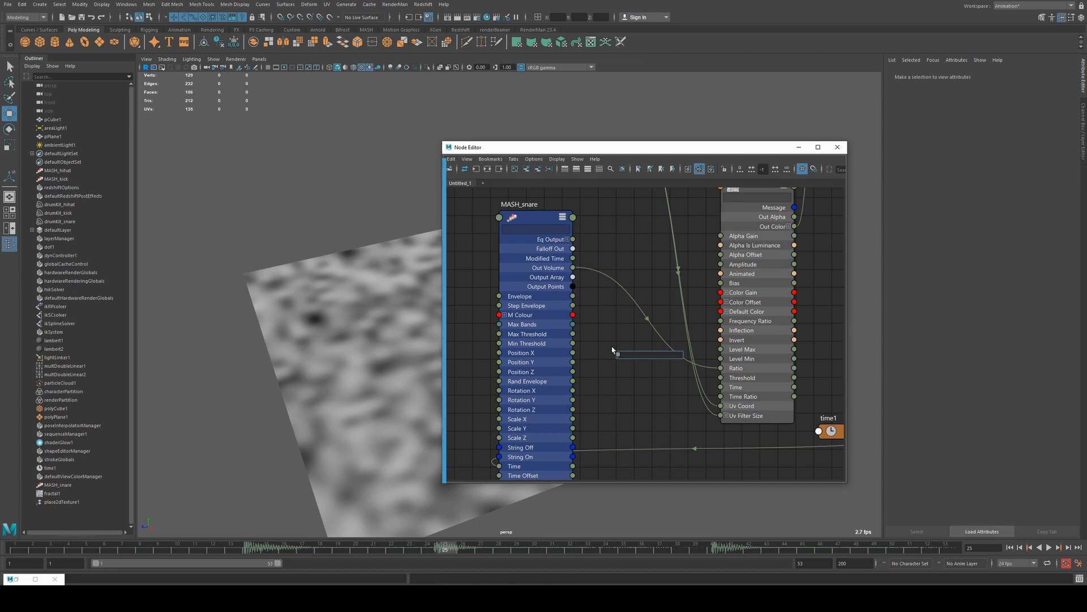
text(mult)
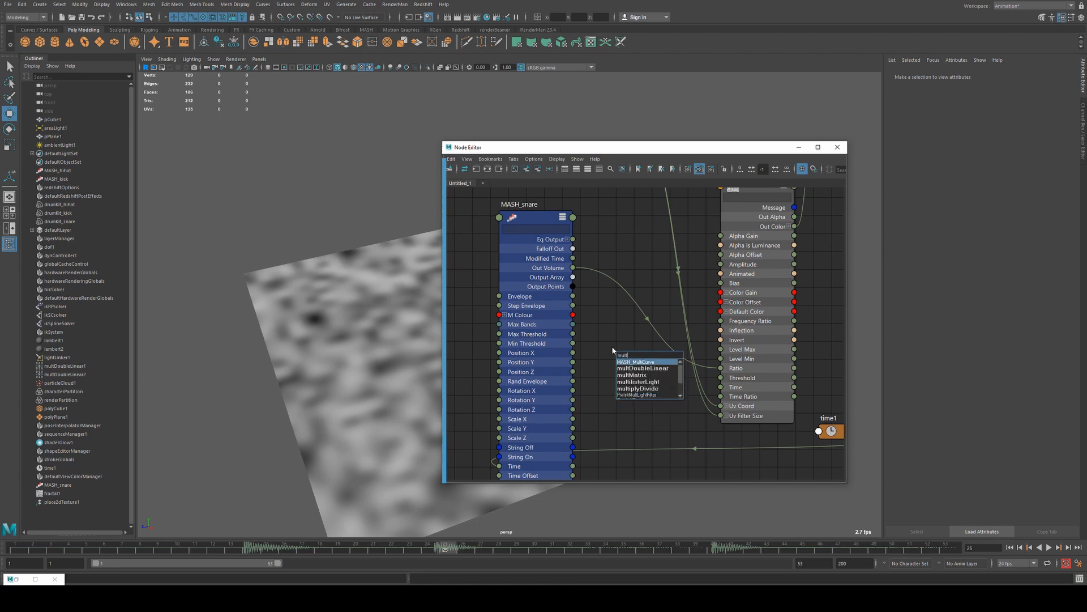
click(637, 368)
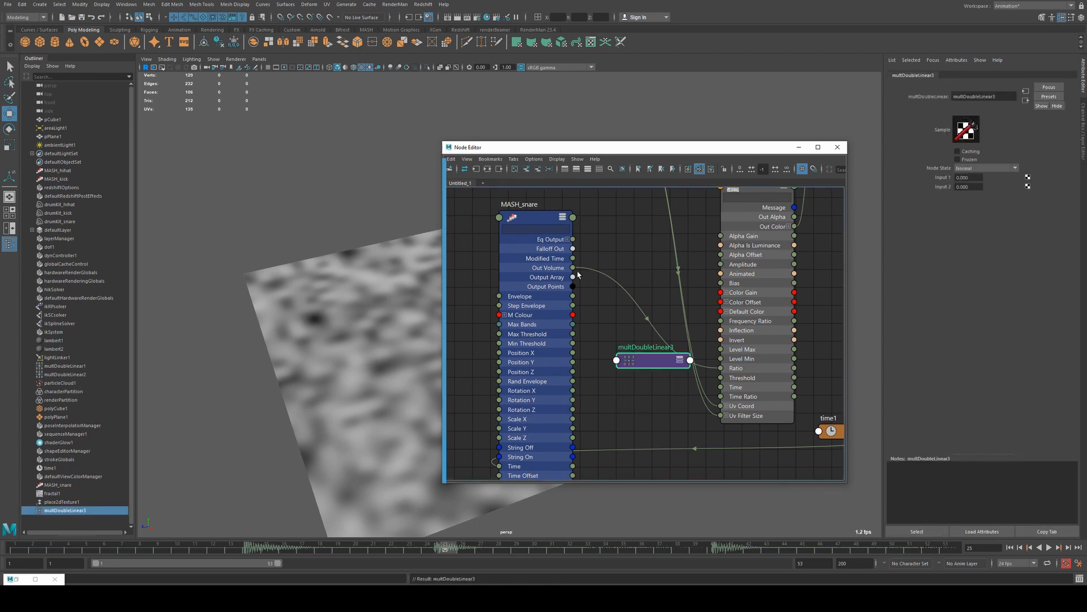
drag(573, 268, 616, 359)
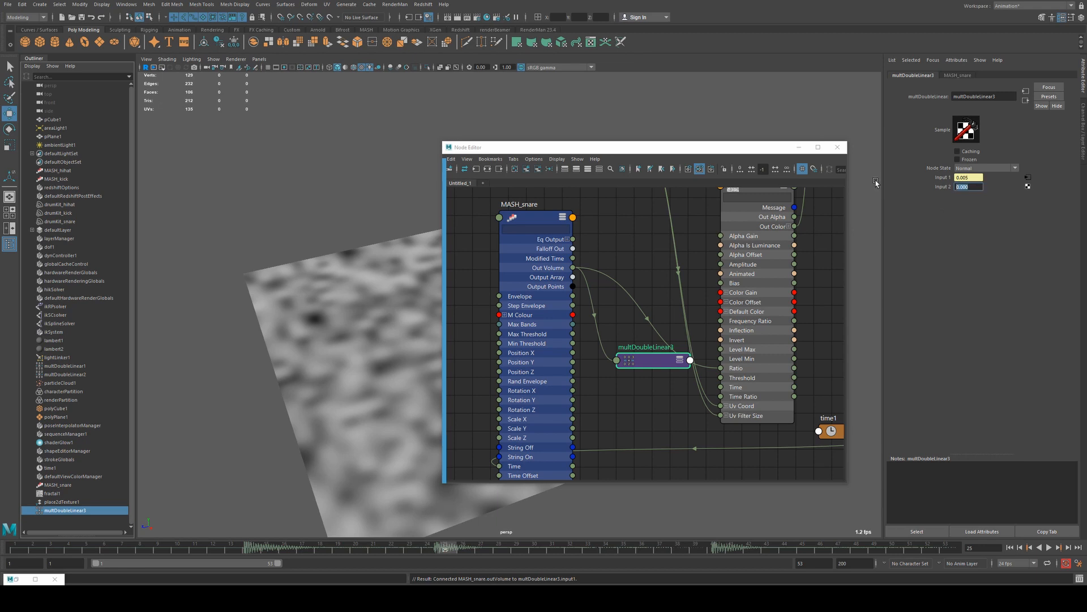
text(1000.000)
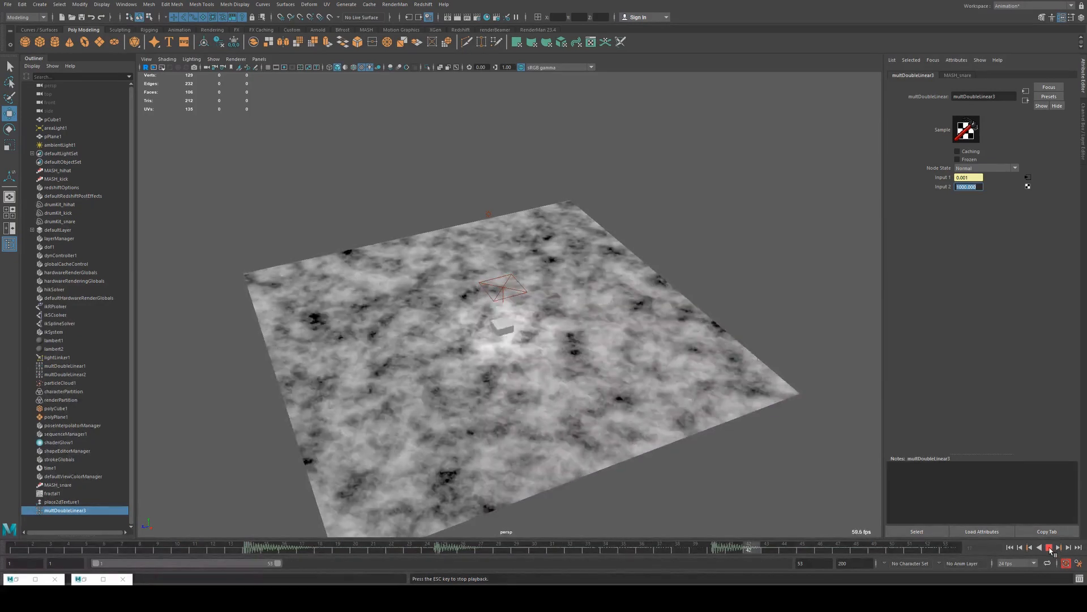
right_click(683, 545)
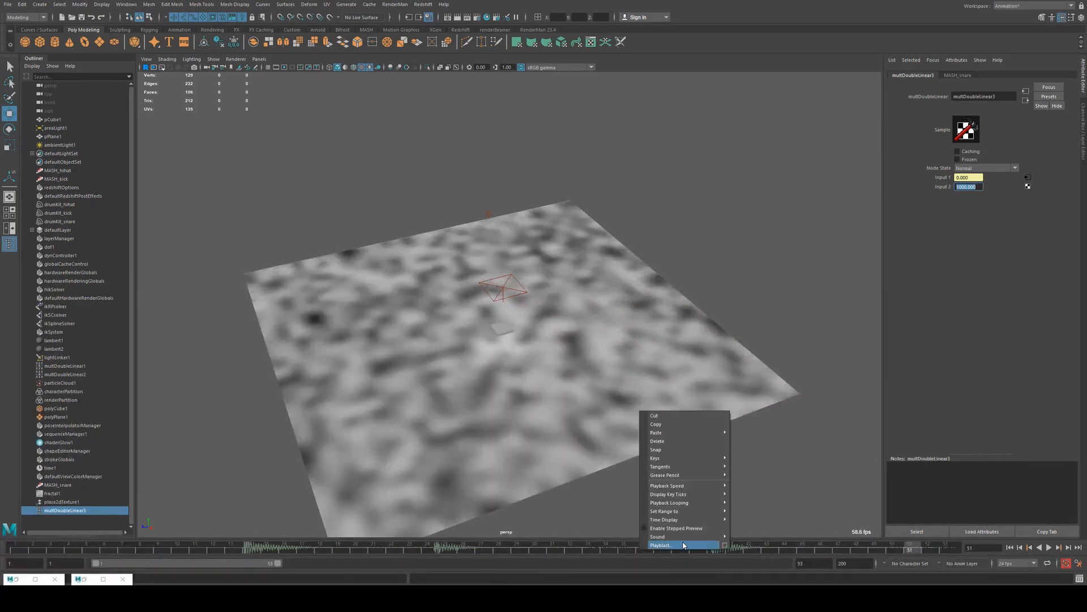